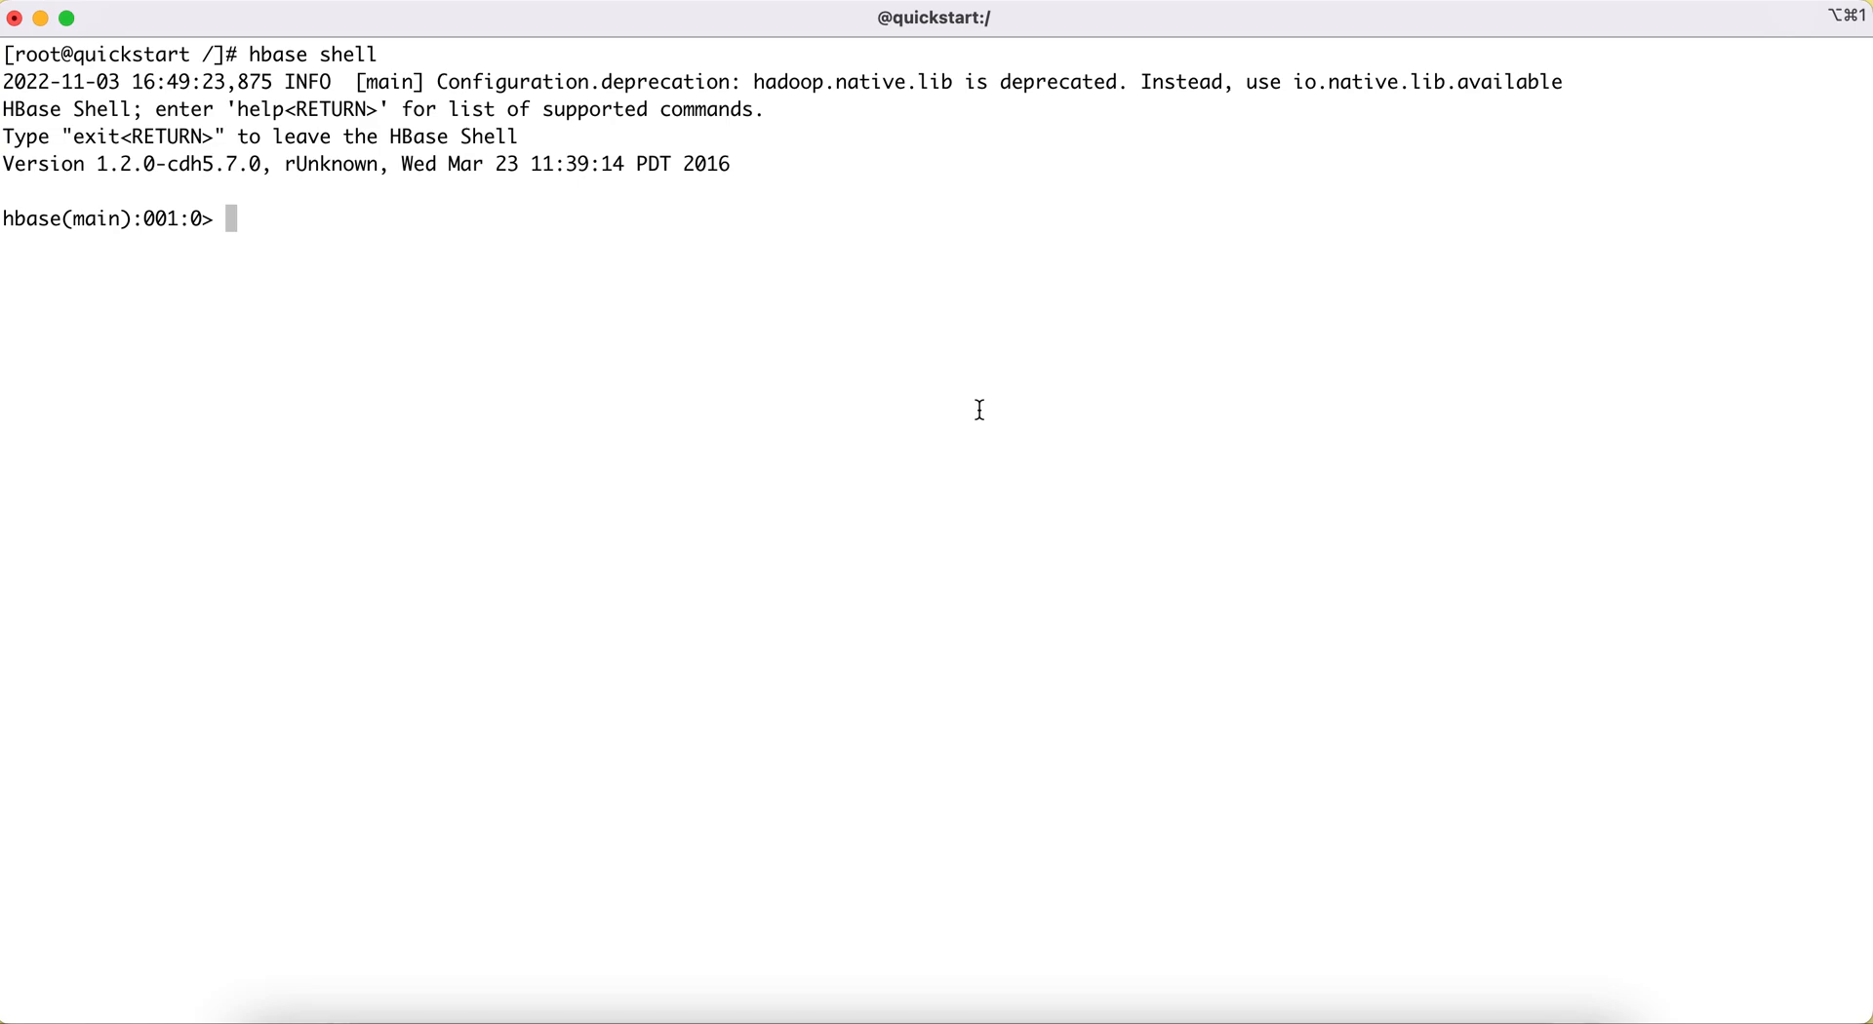
mouse_move(636, 283)
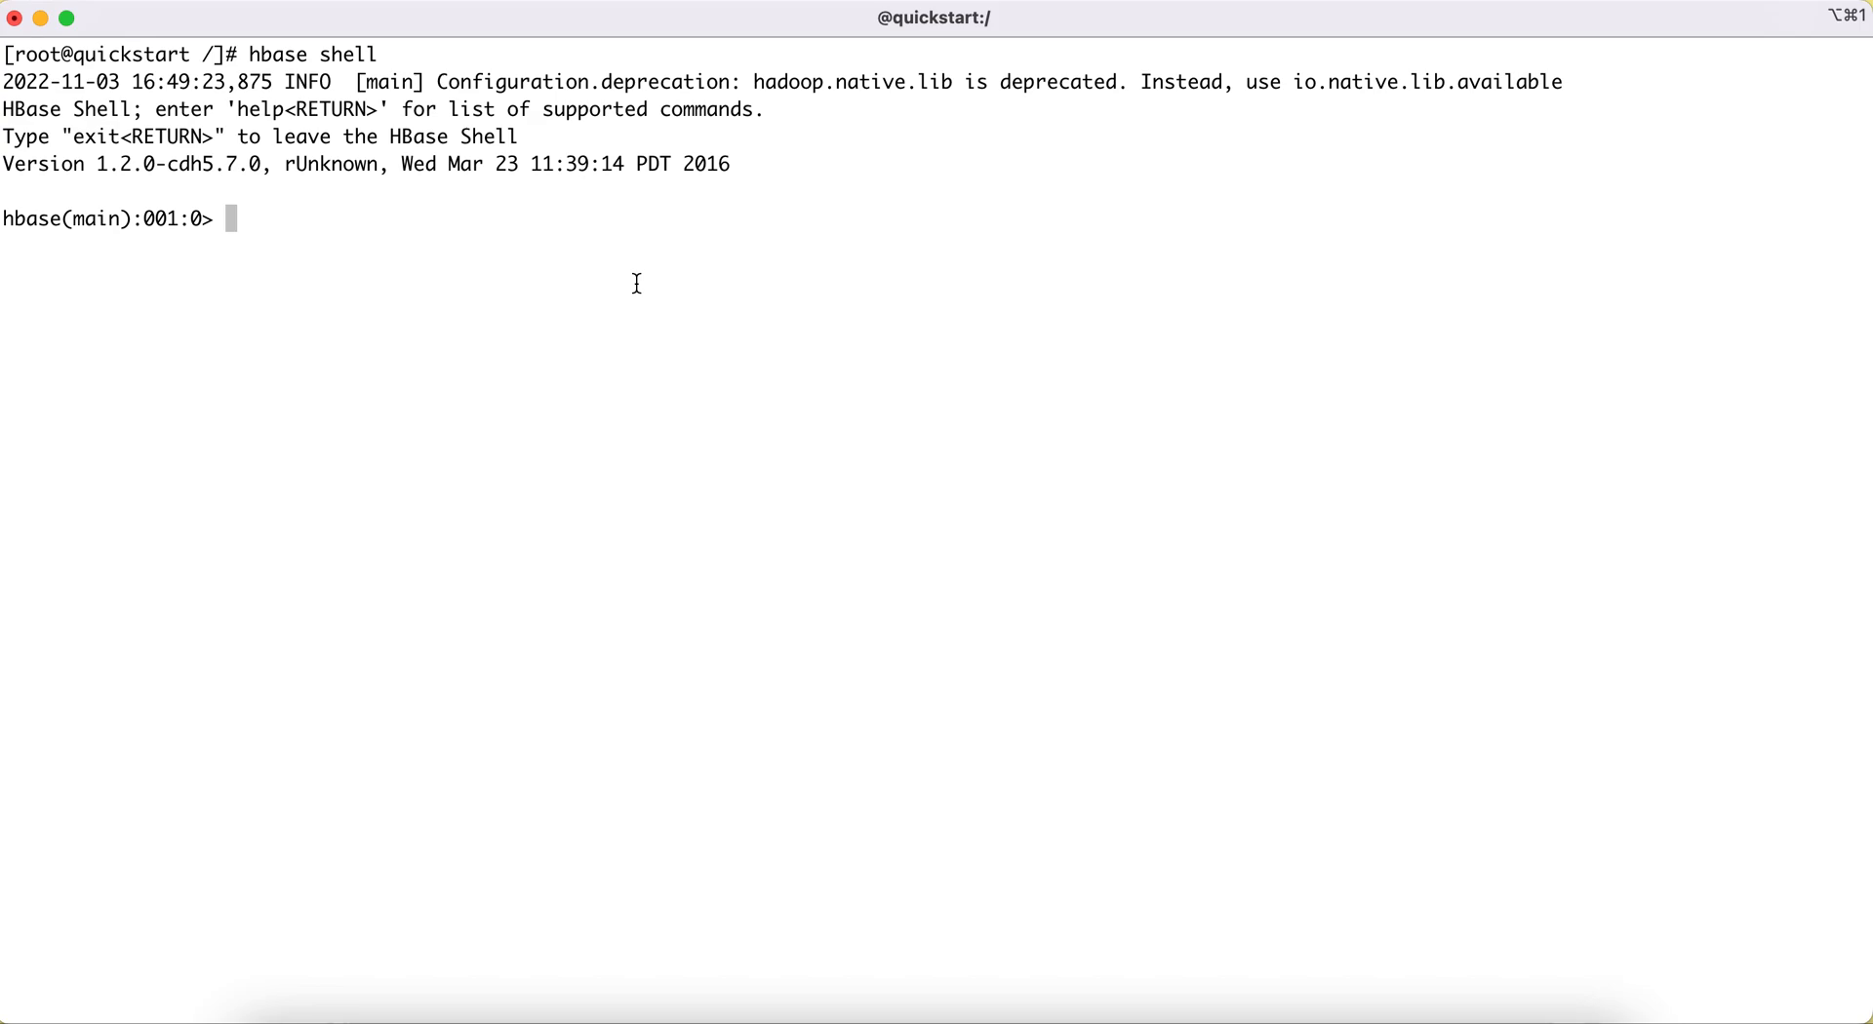
mouse_move(619, 390)
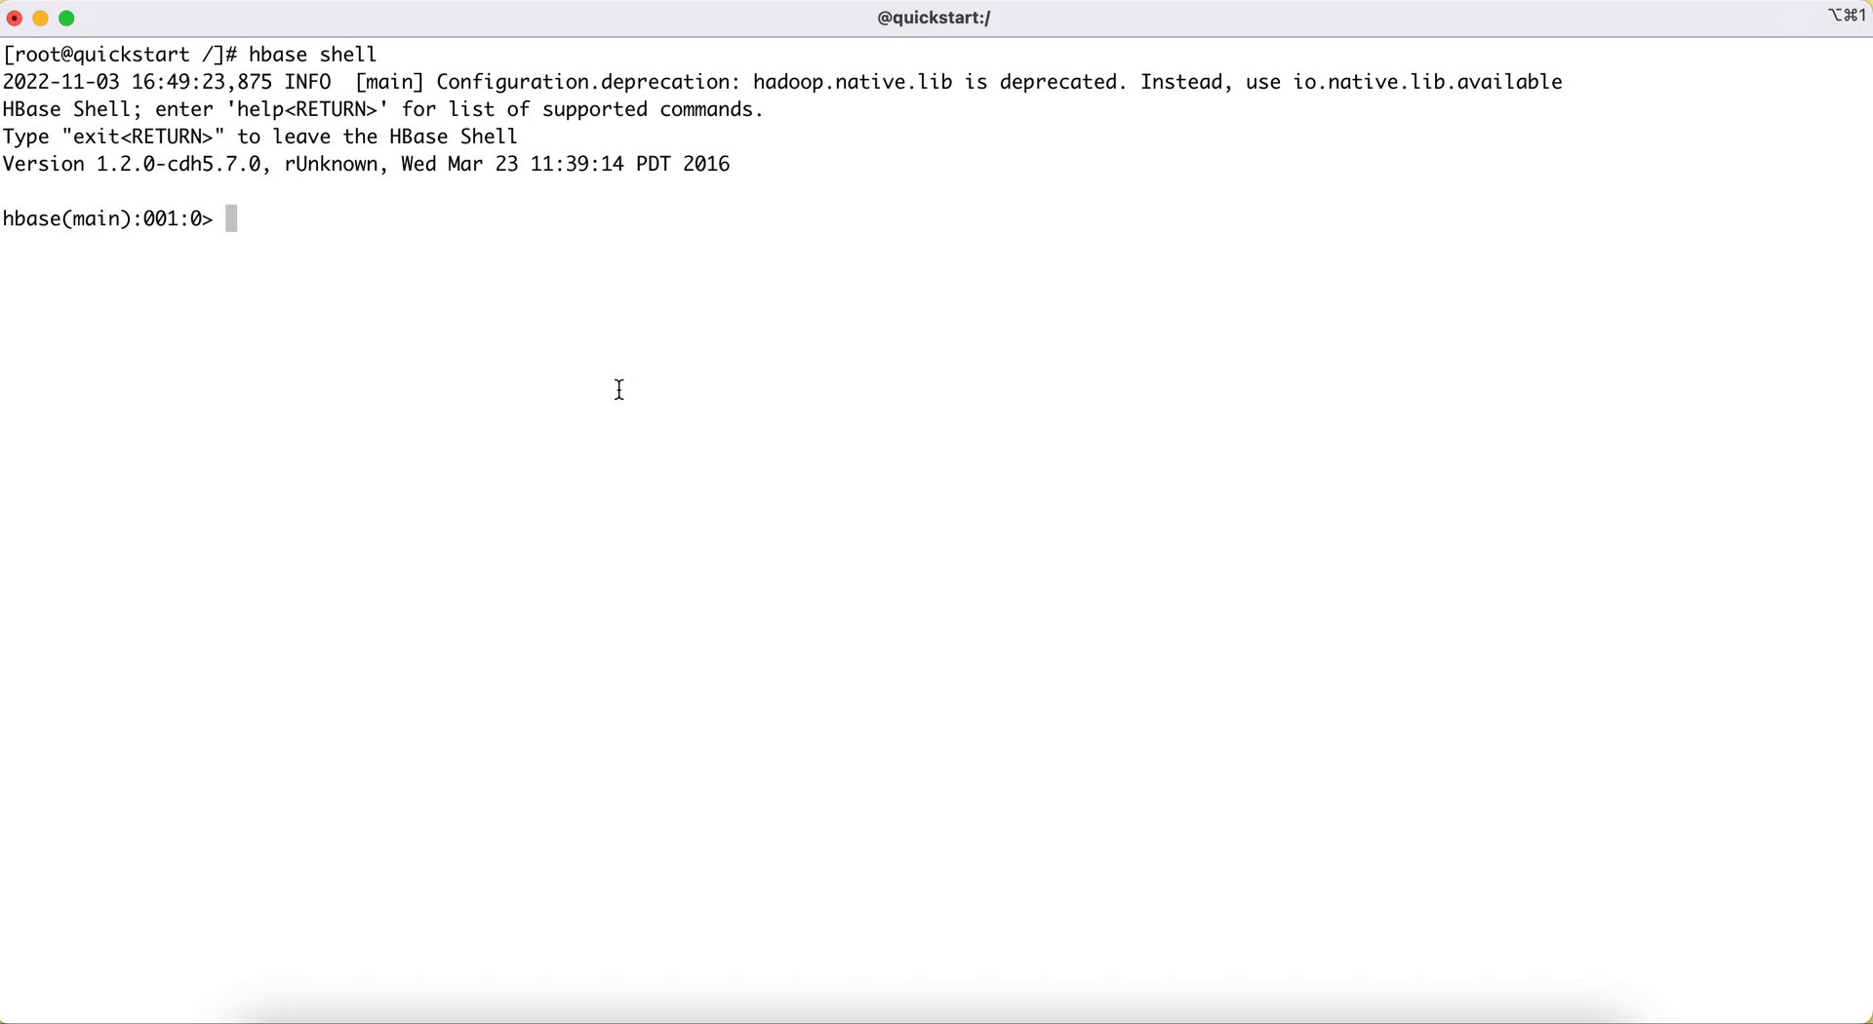
mouse_move(44, 232)
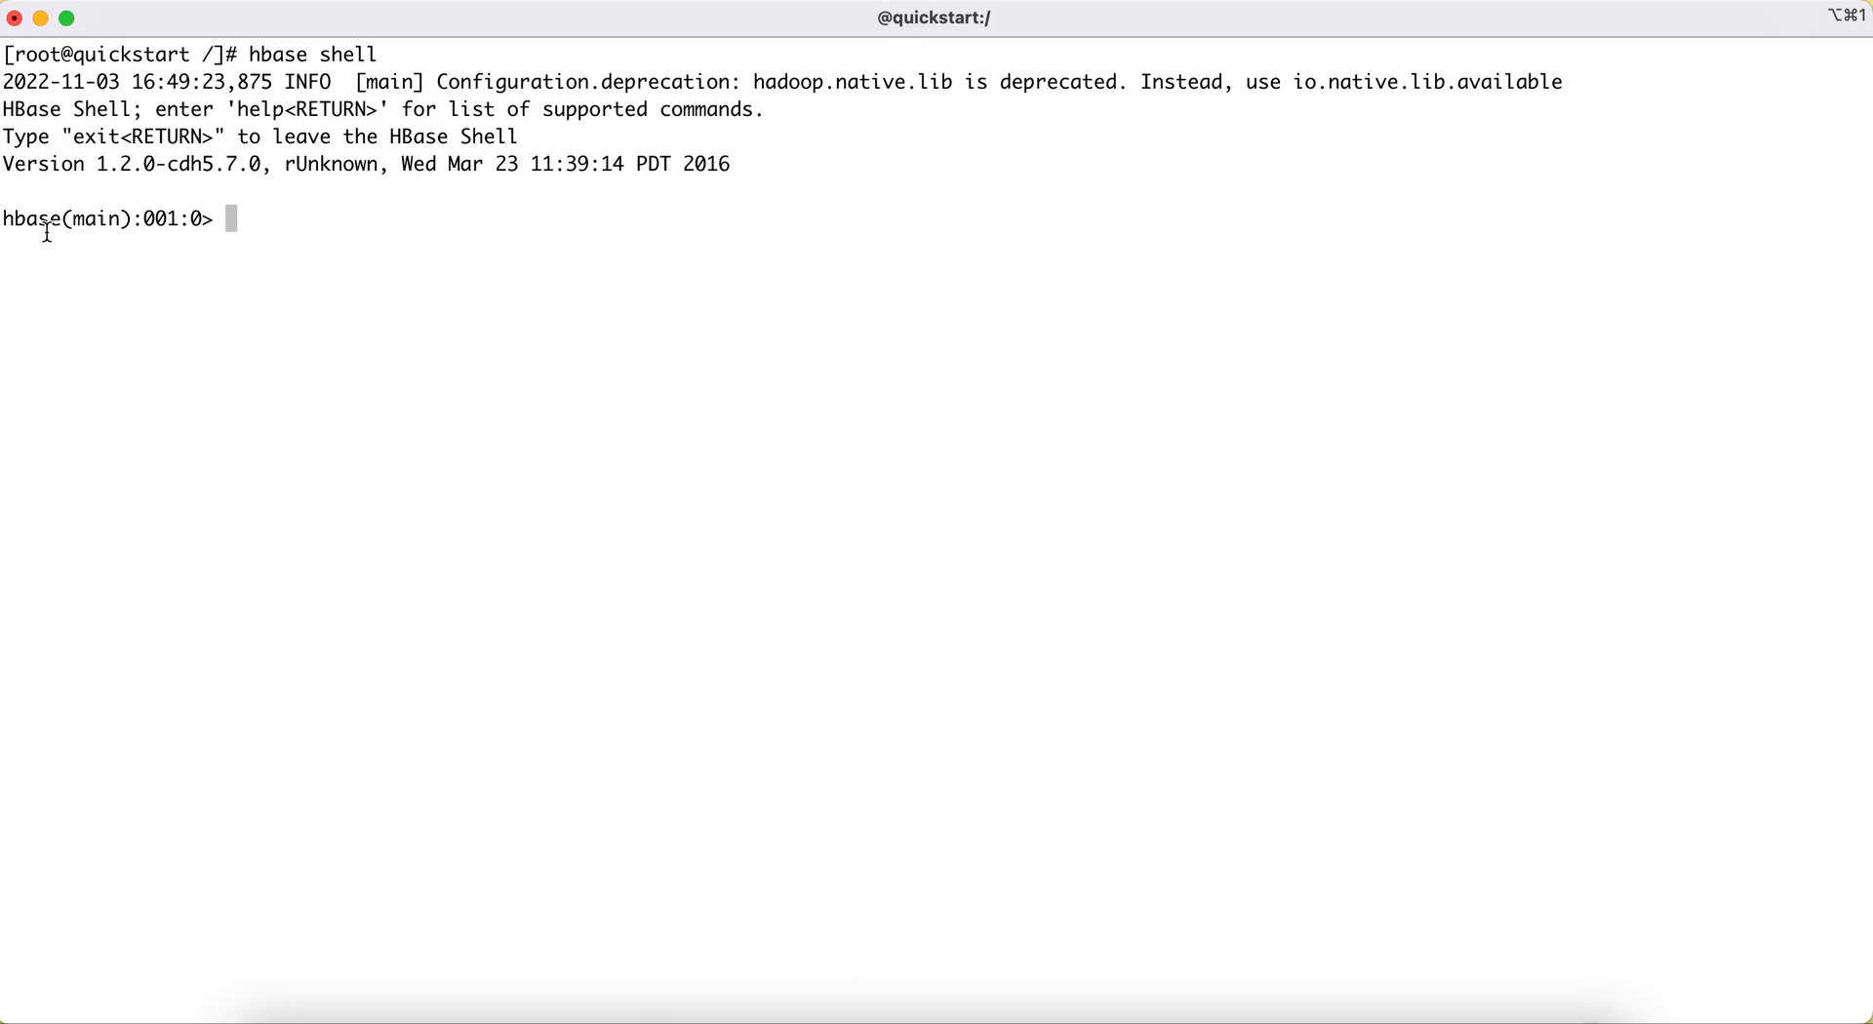
mouse_move(268, 230)
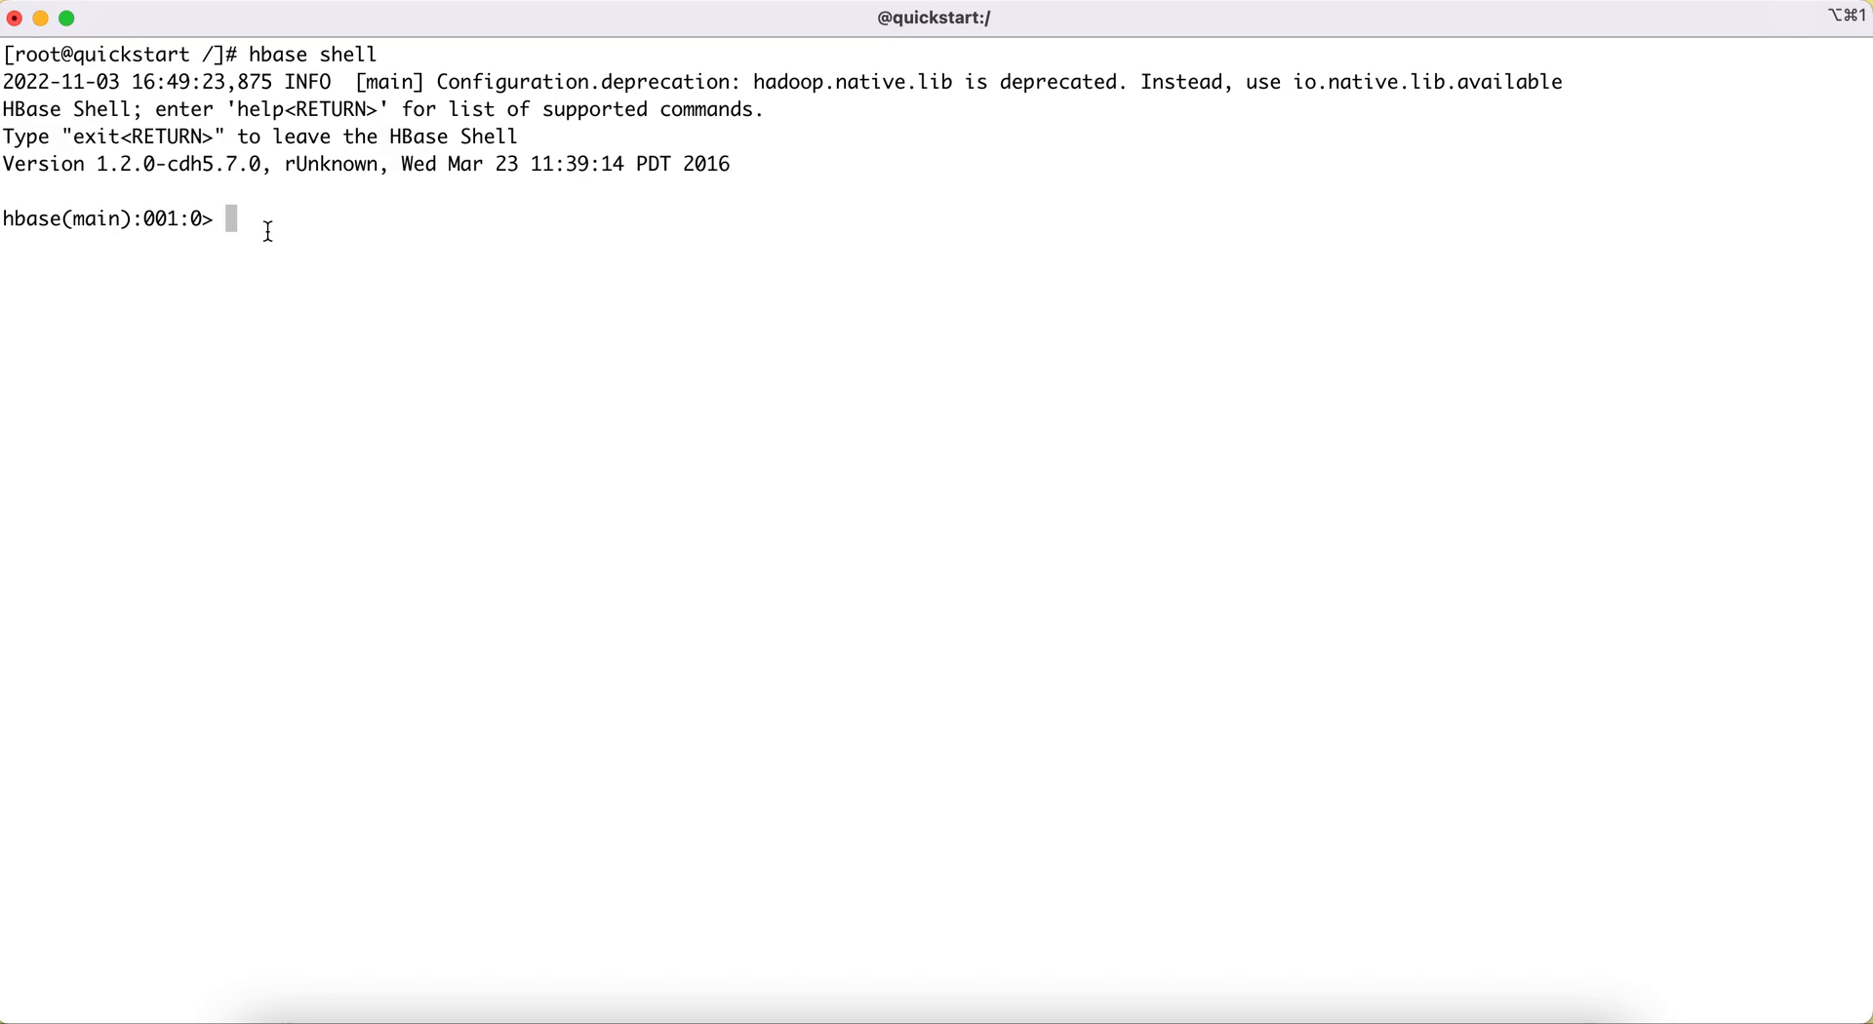
- Scan the 'cust' and 'customer' tables to confirm both return zero rows
text(scan ')
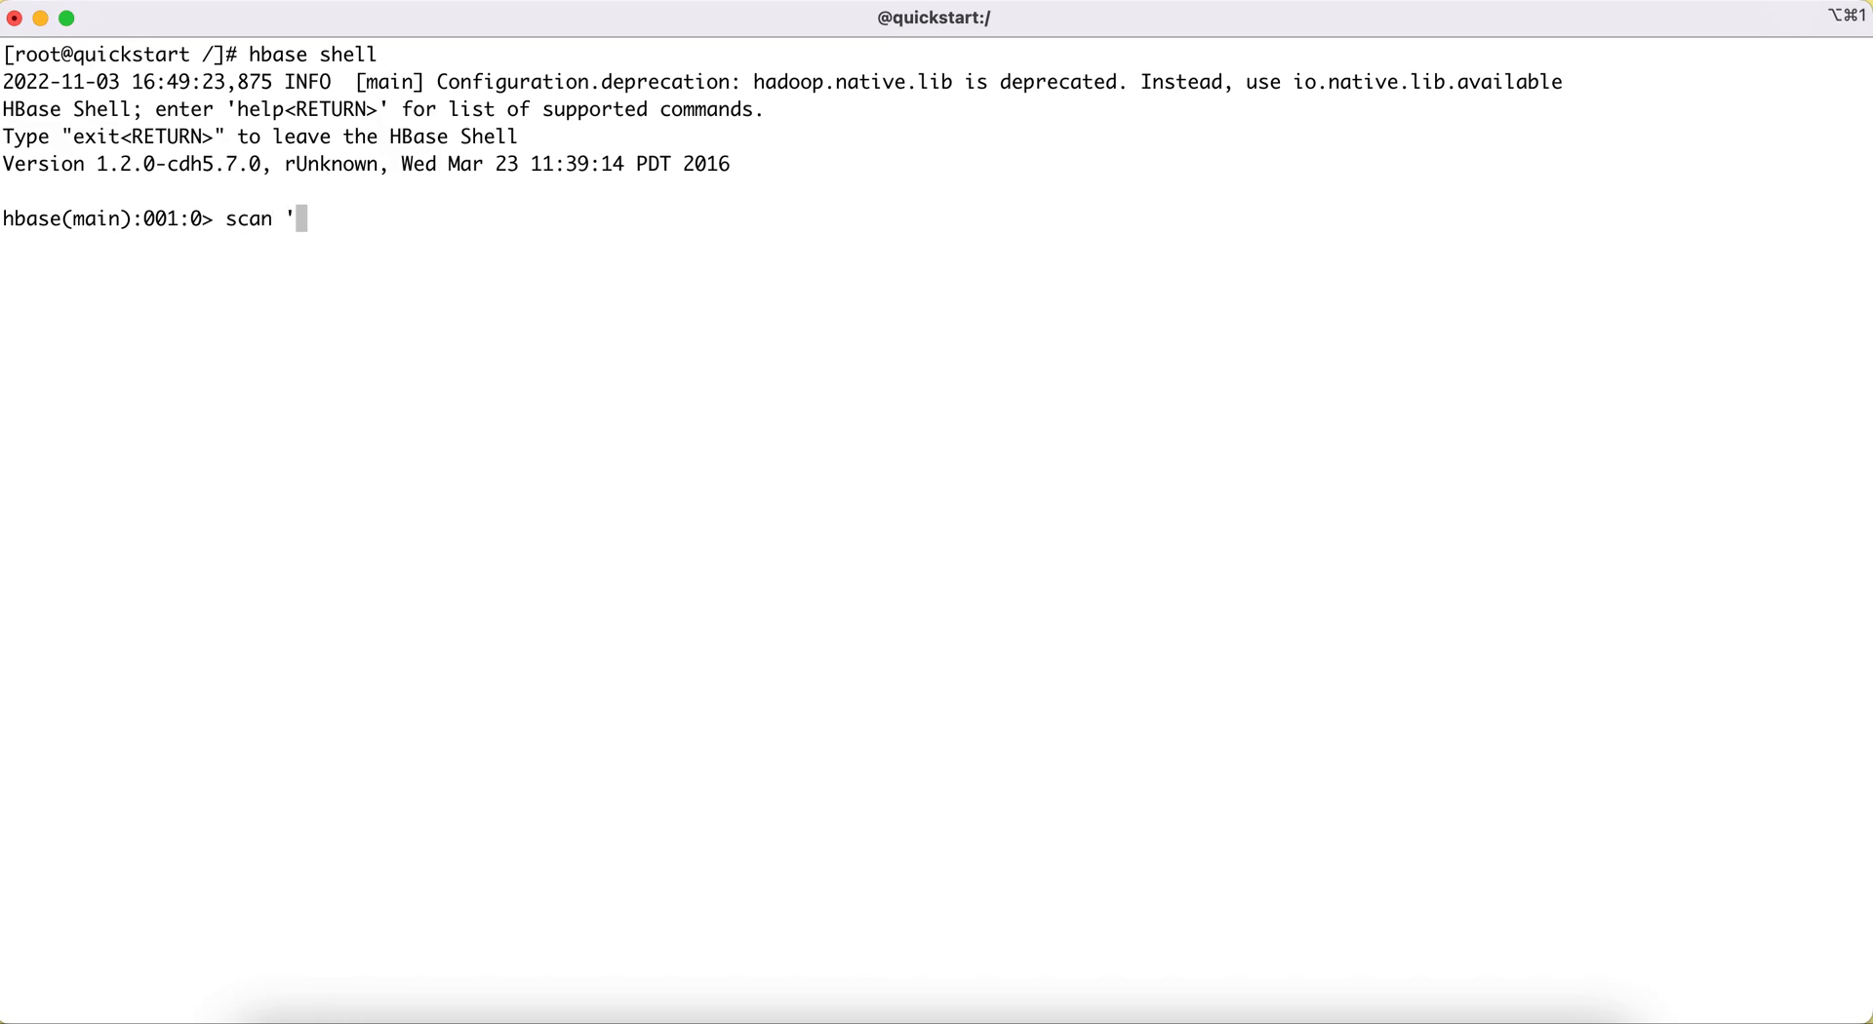
text(cust)
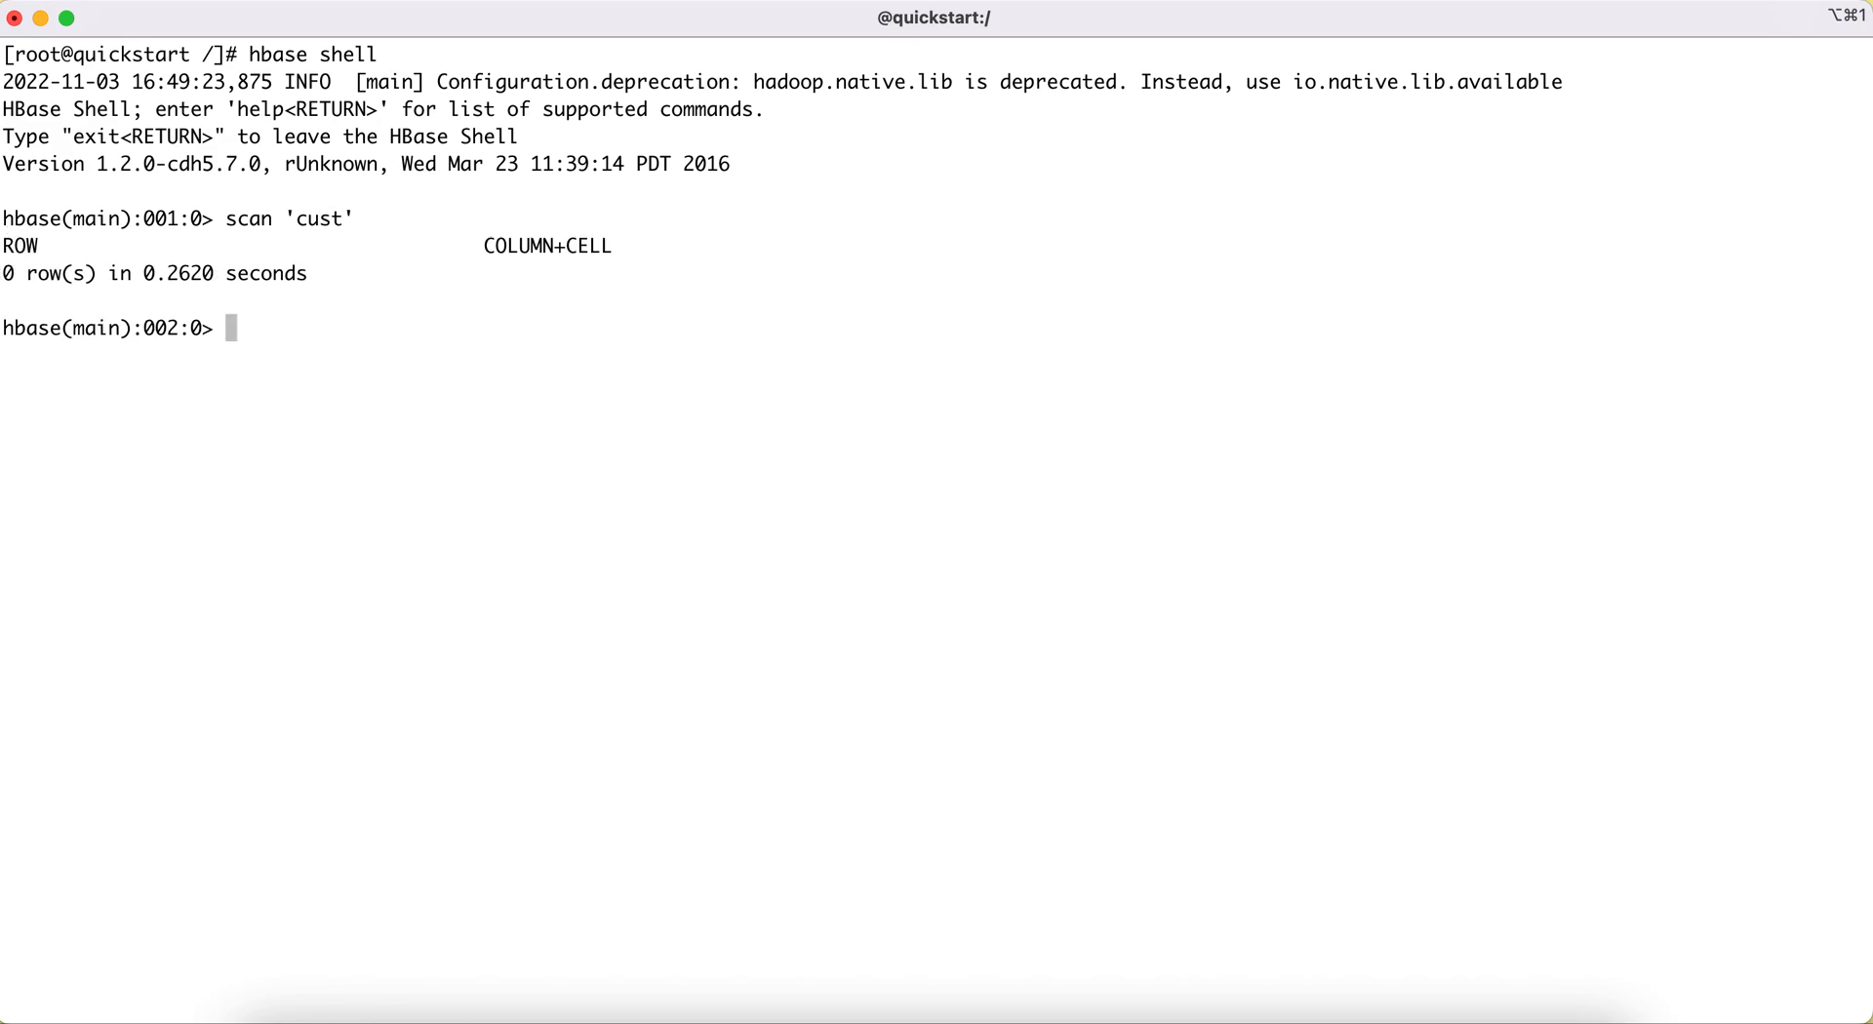
text(scan 'customer')
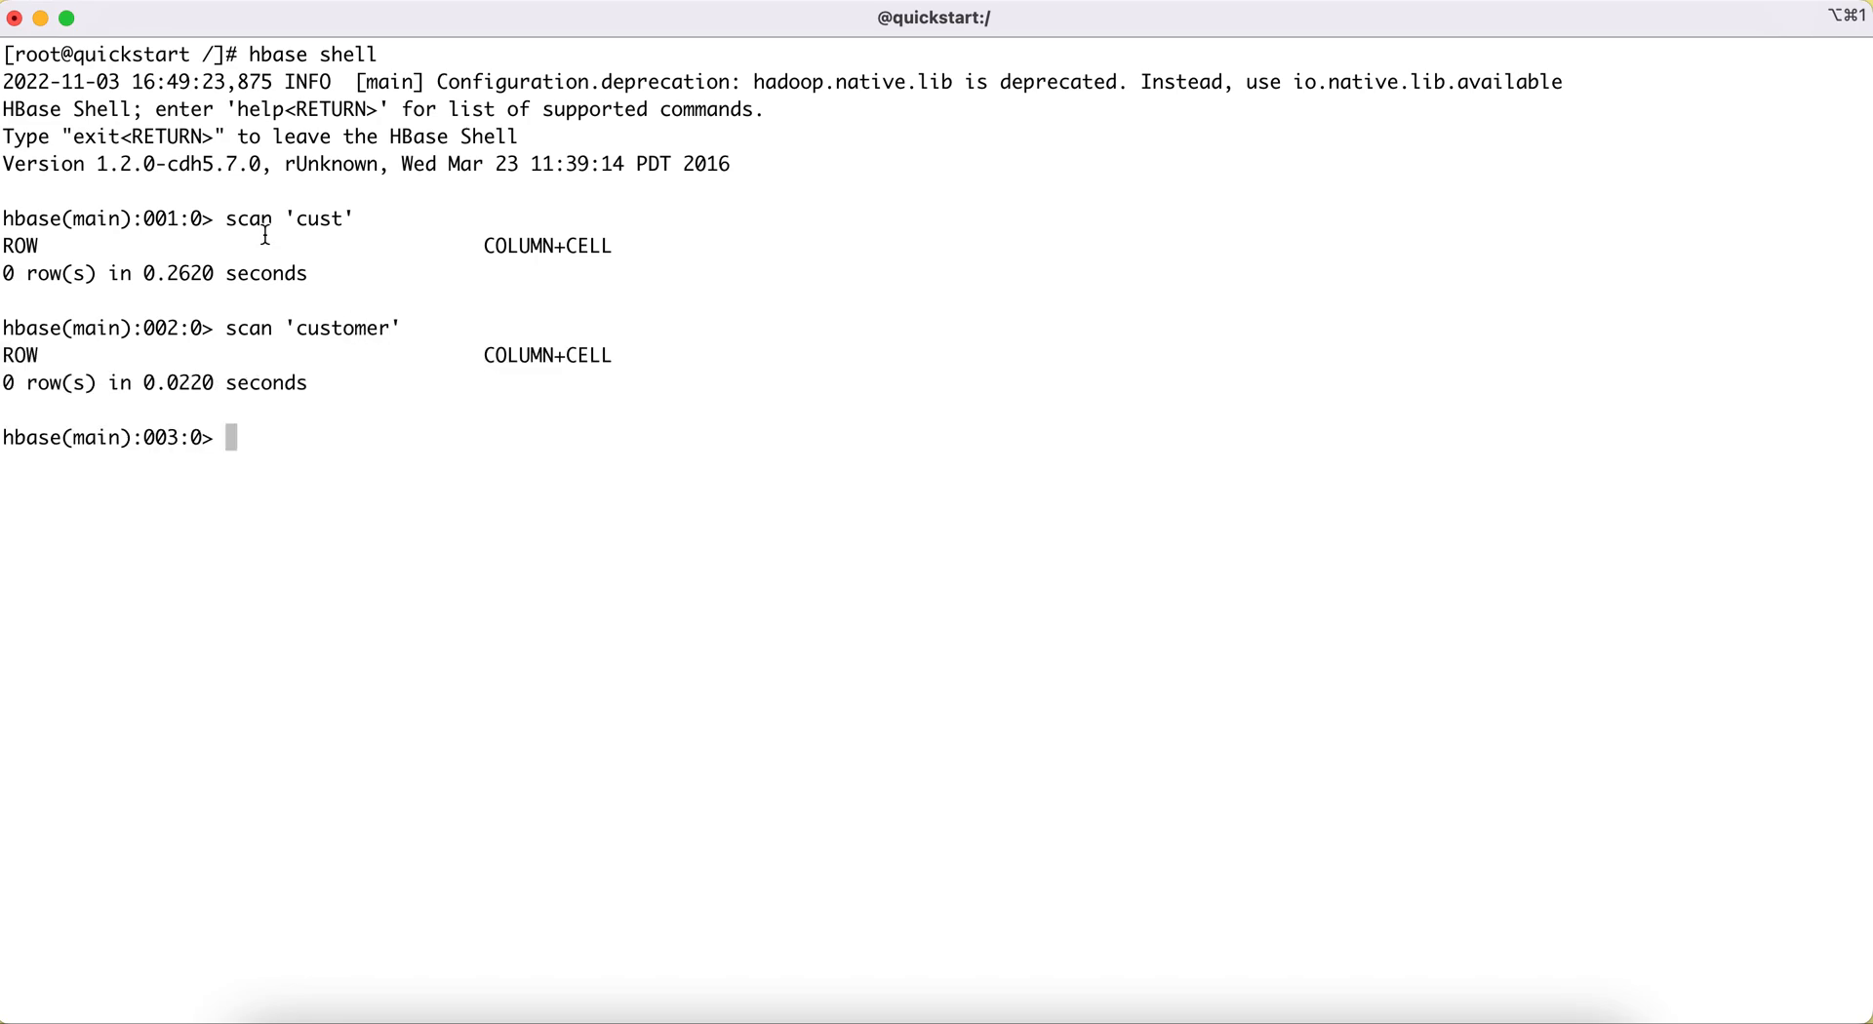
mouse_move(603, 564)
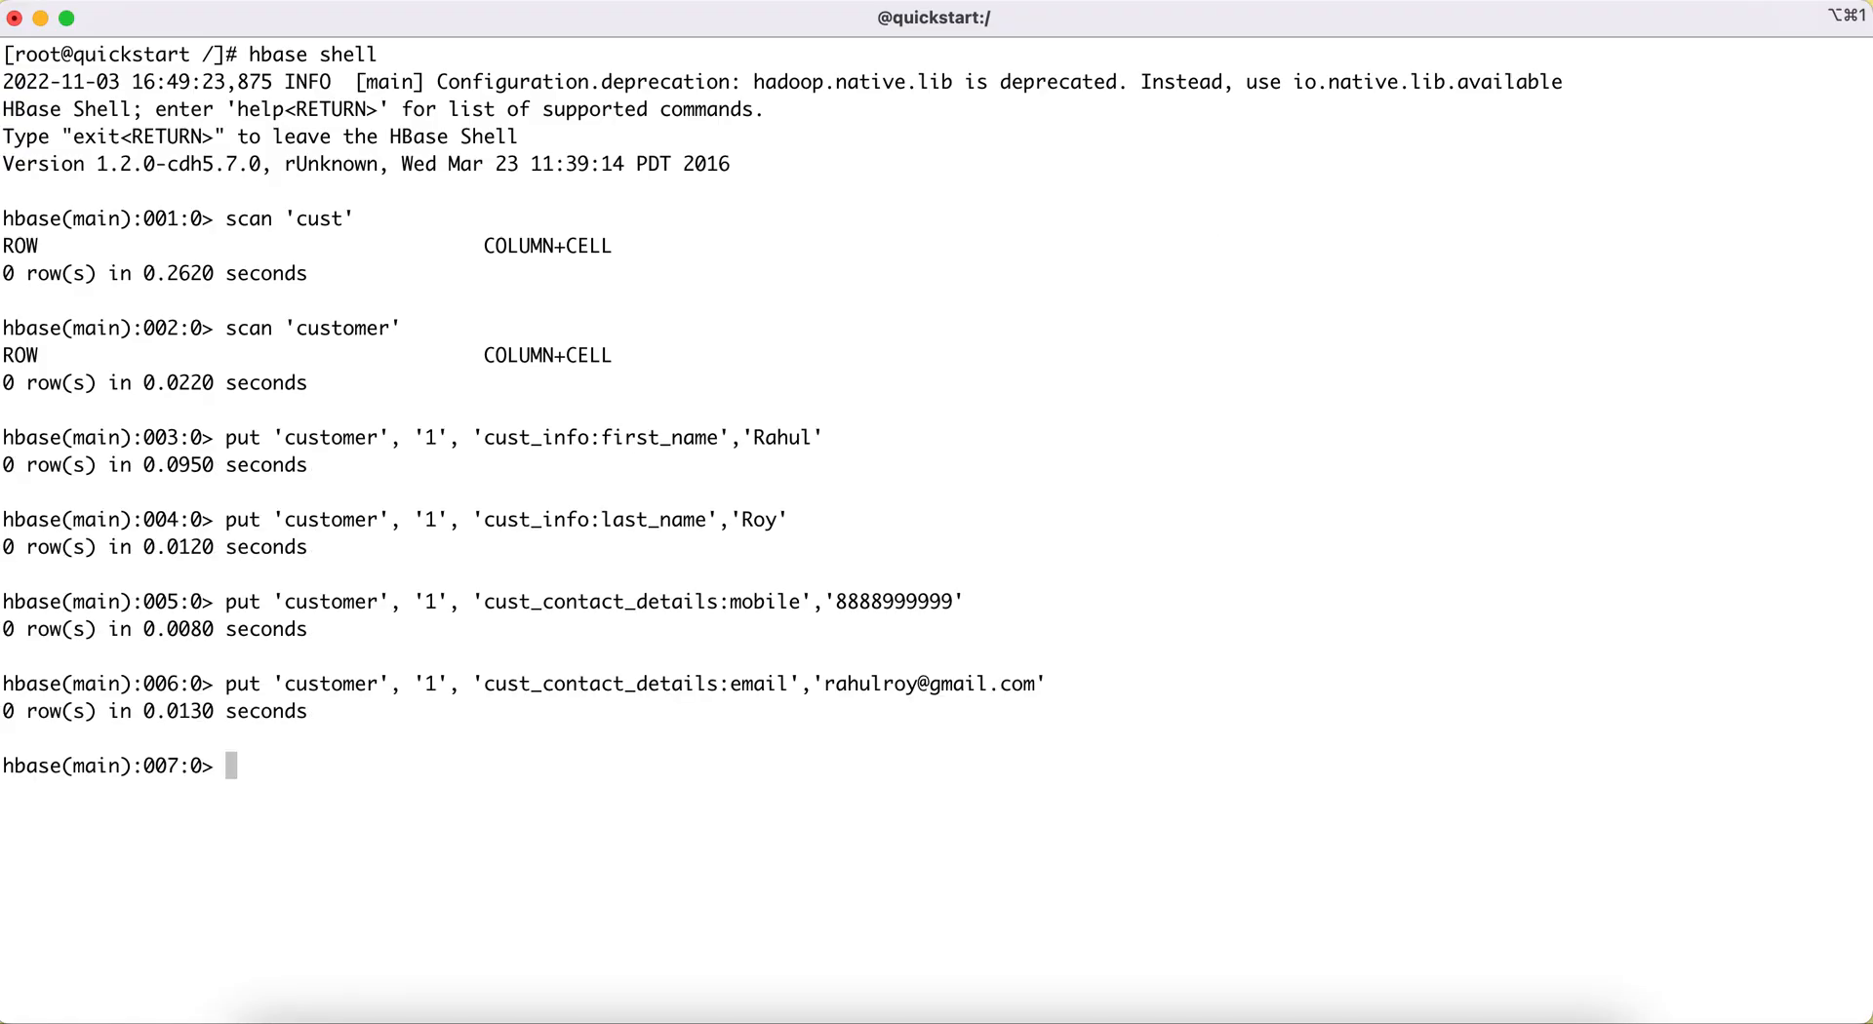
- Rescan 'customer' to show row 1 with its email, mobile, first name and last name cells
text(scan)
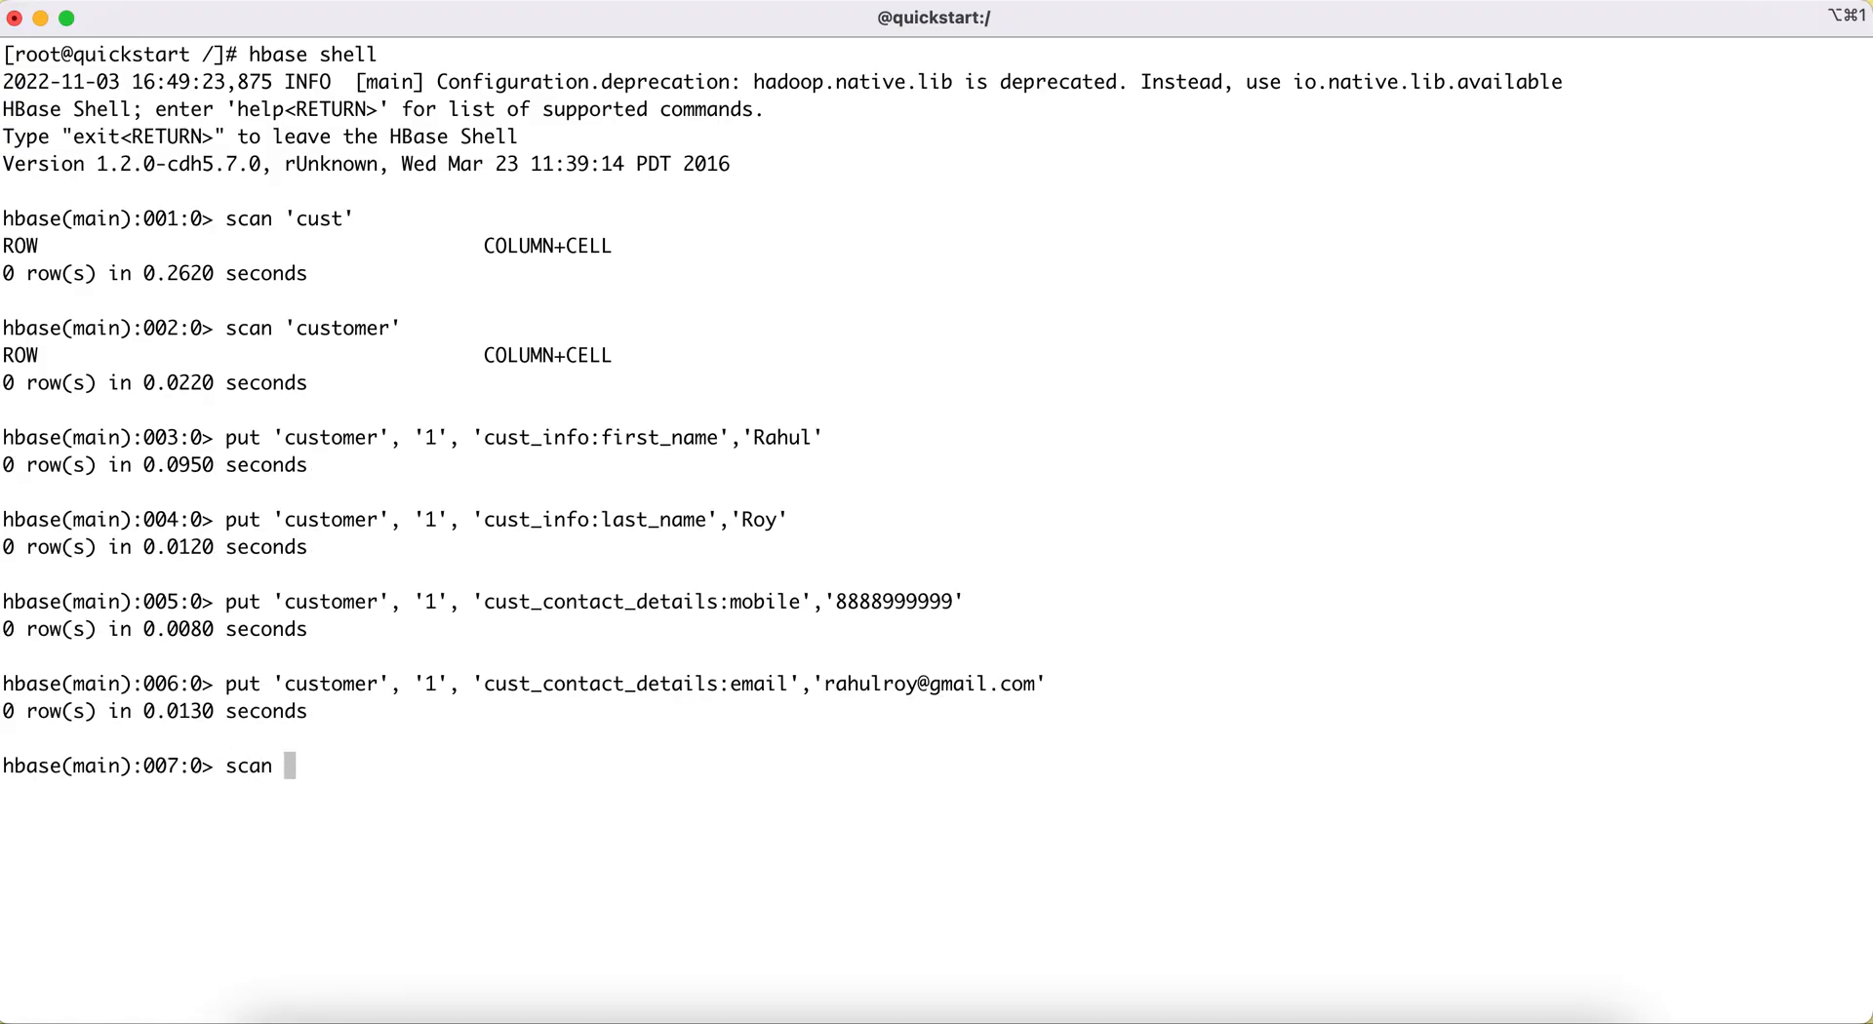
text('customer)
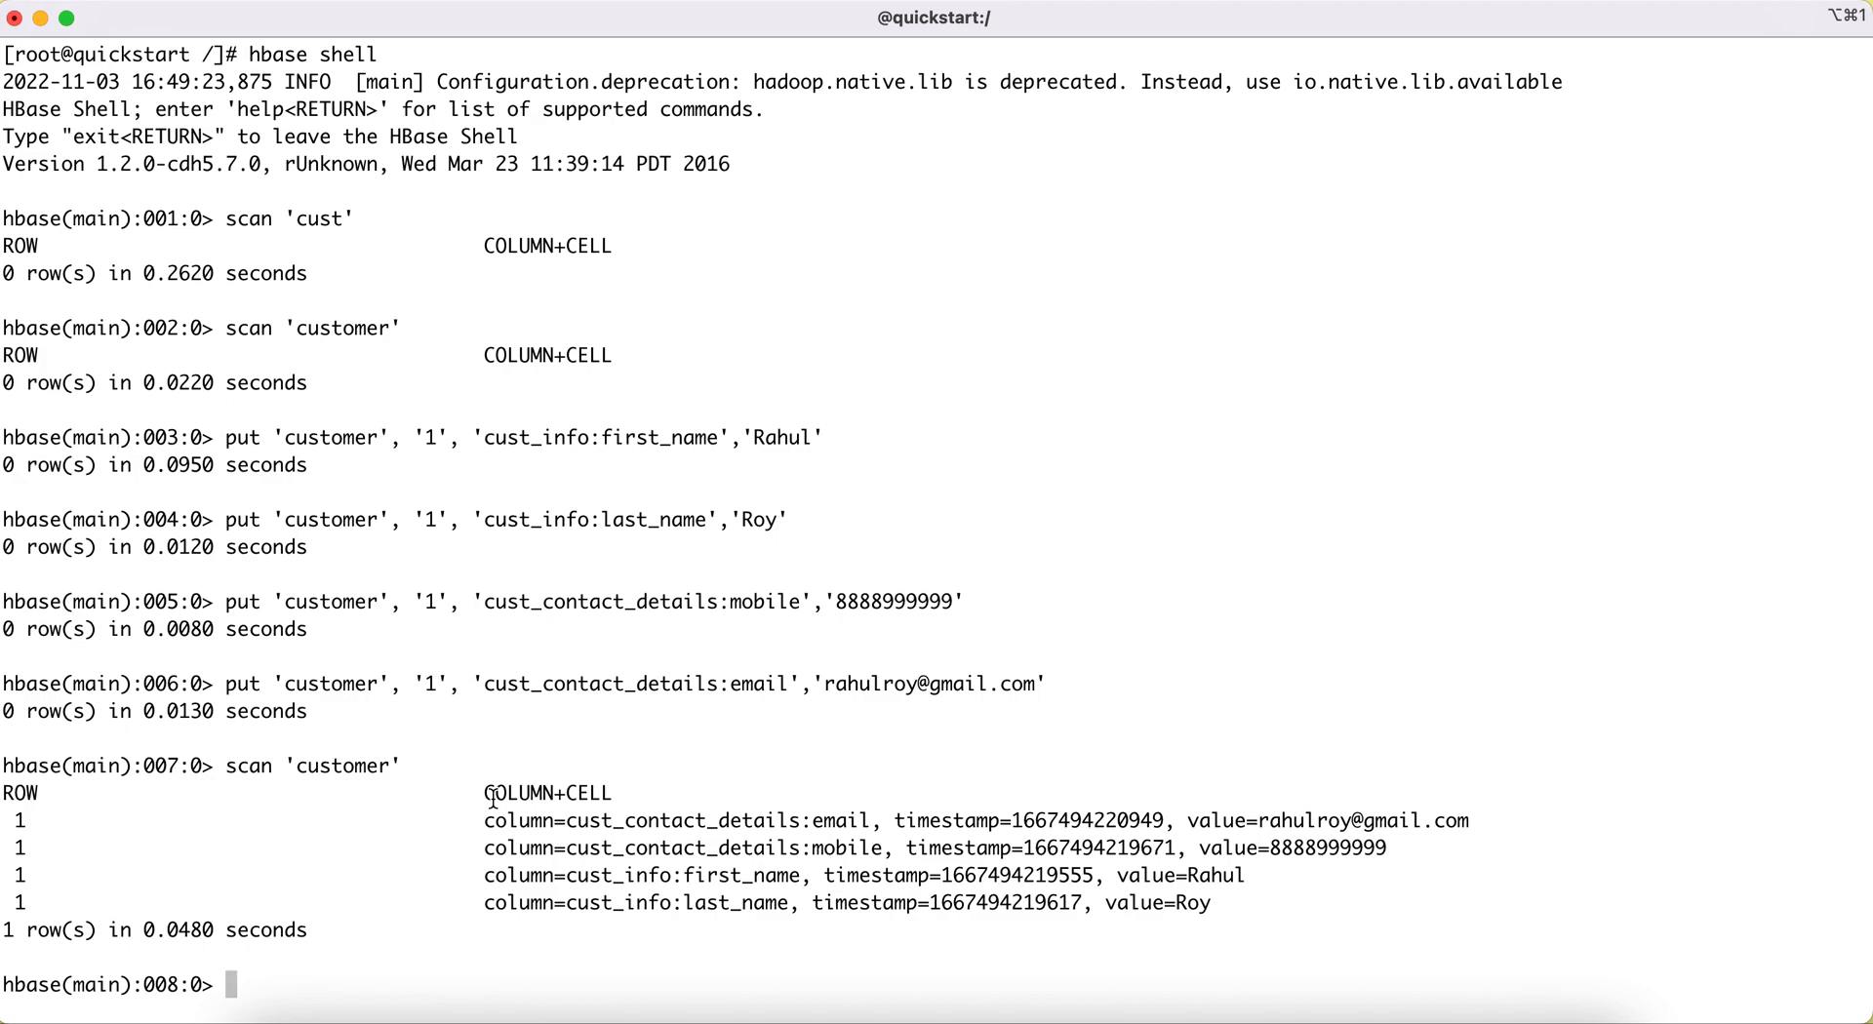
- Disable the 'customer' table and read through the scan usage help that follows
text(disa)
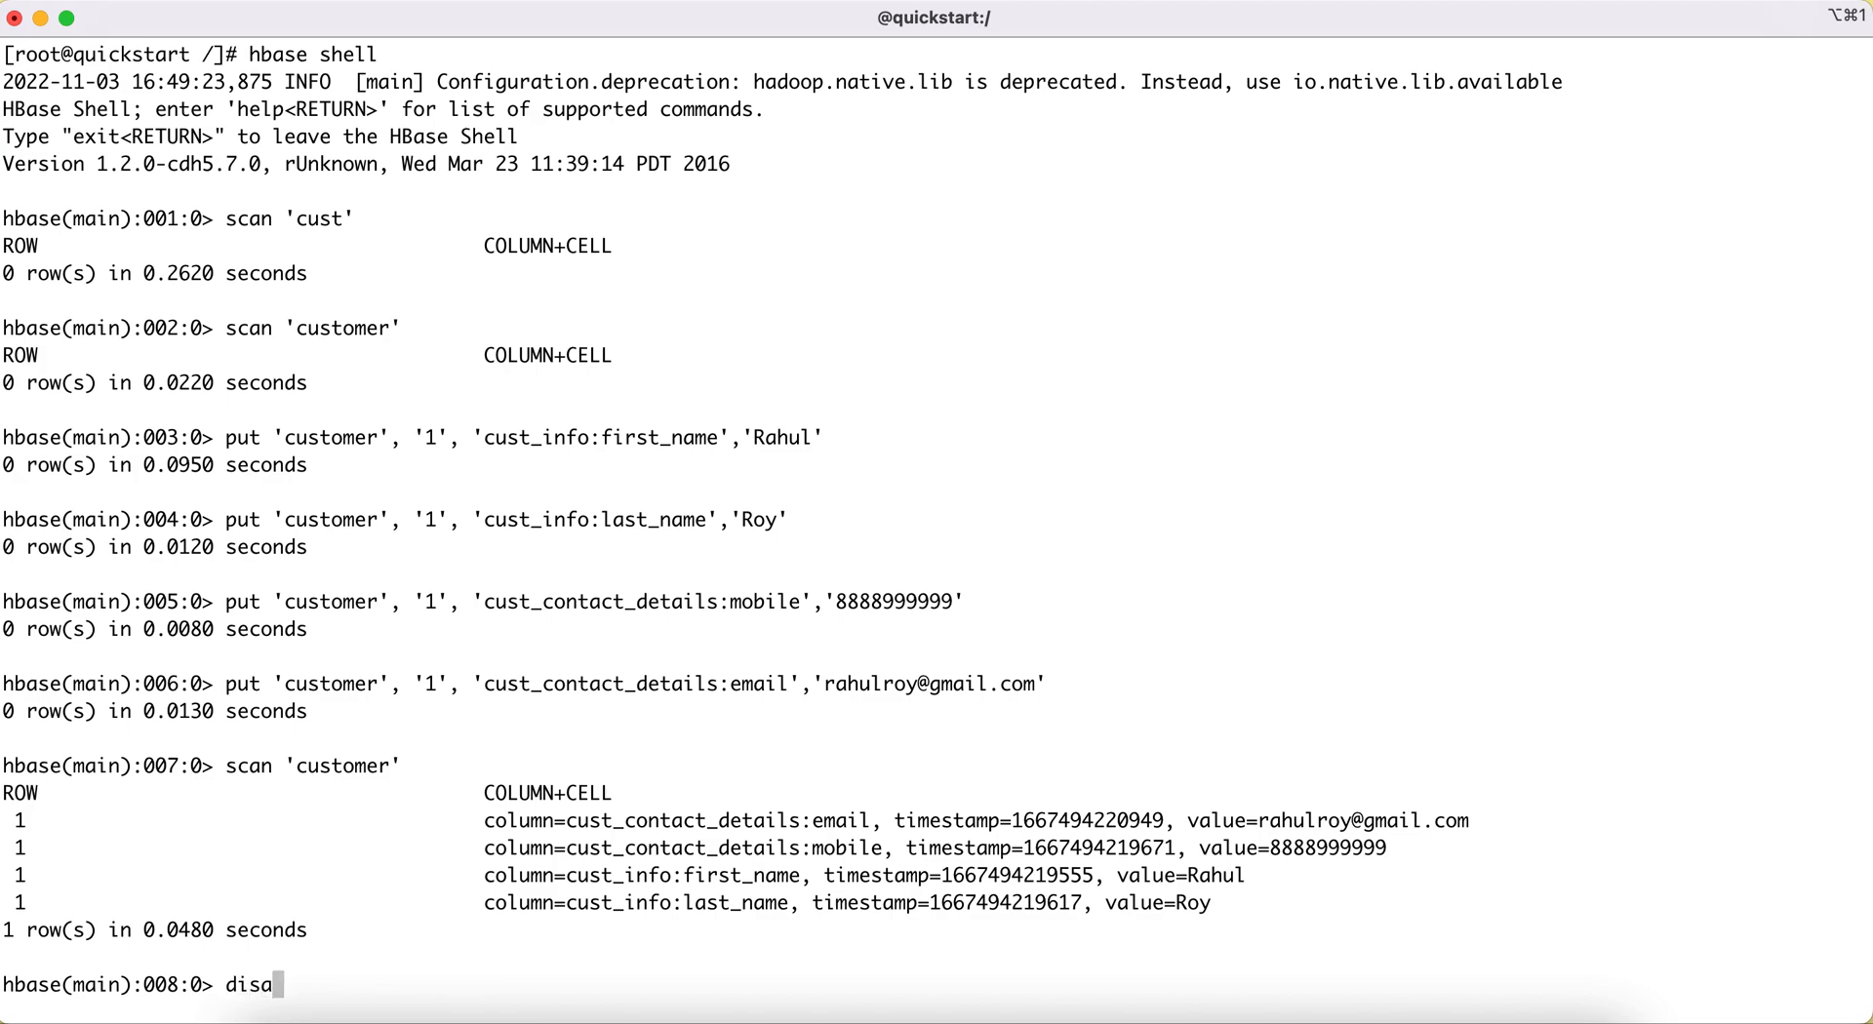
text(ble ')
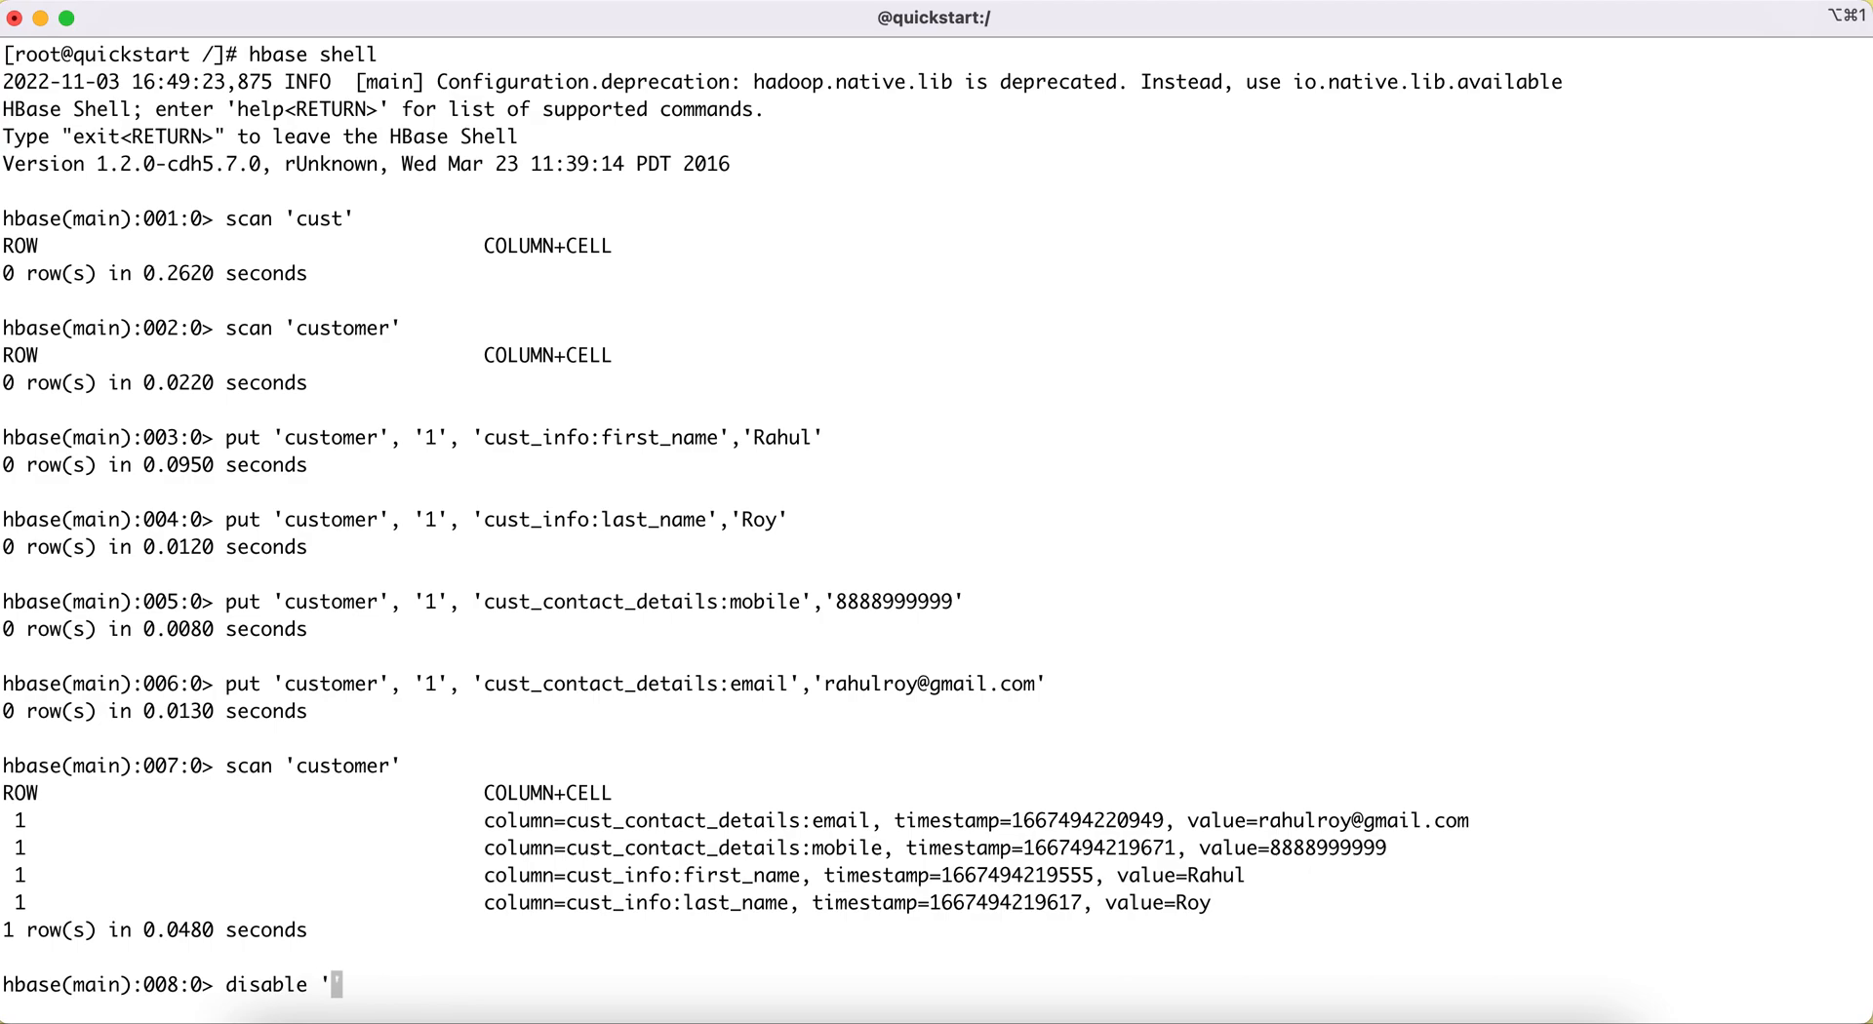
text(customer')
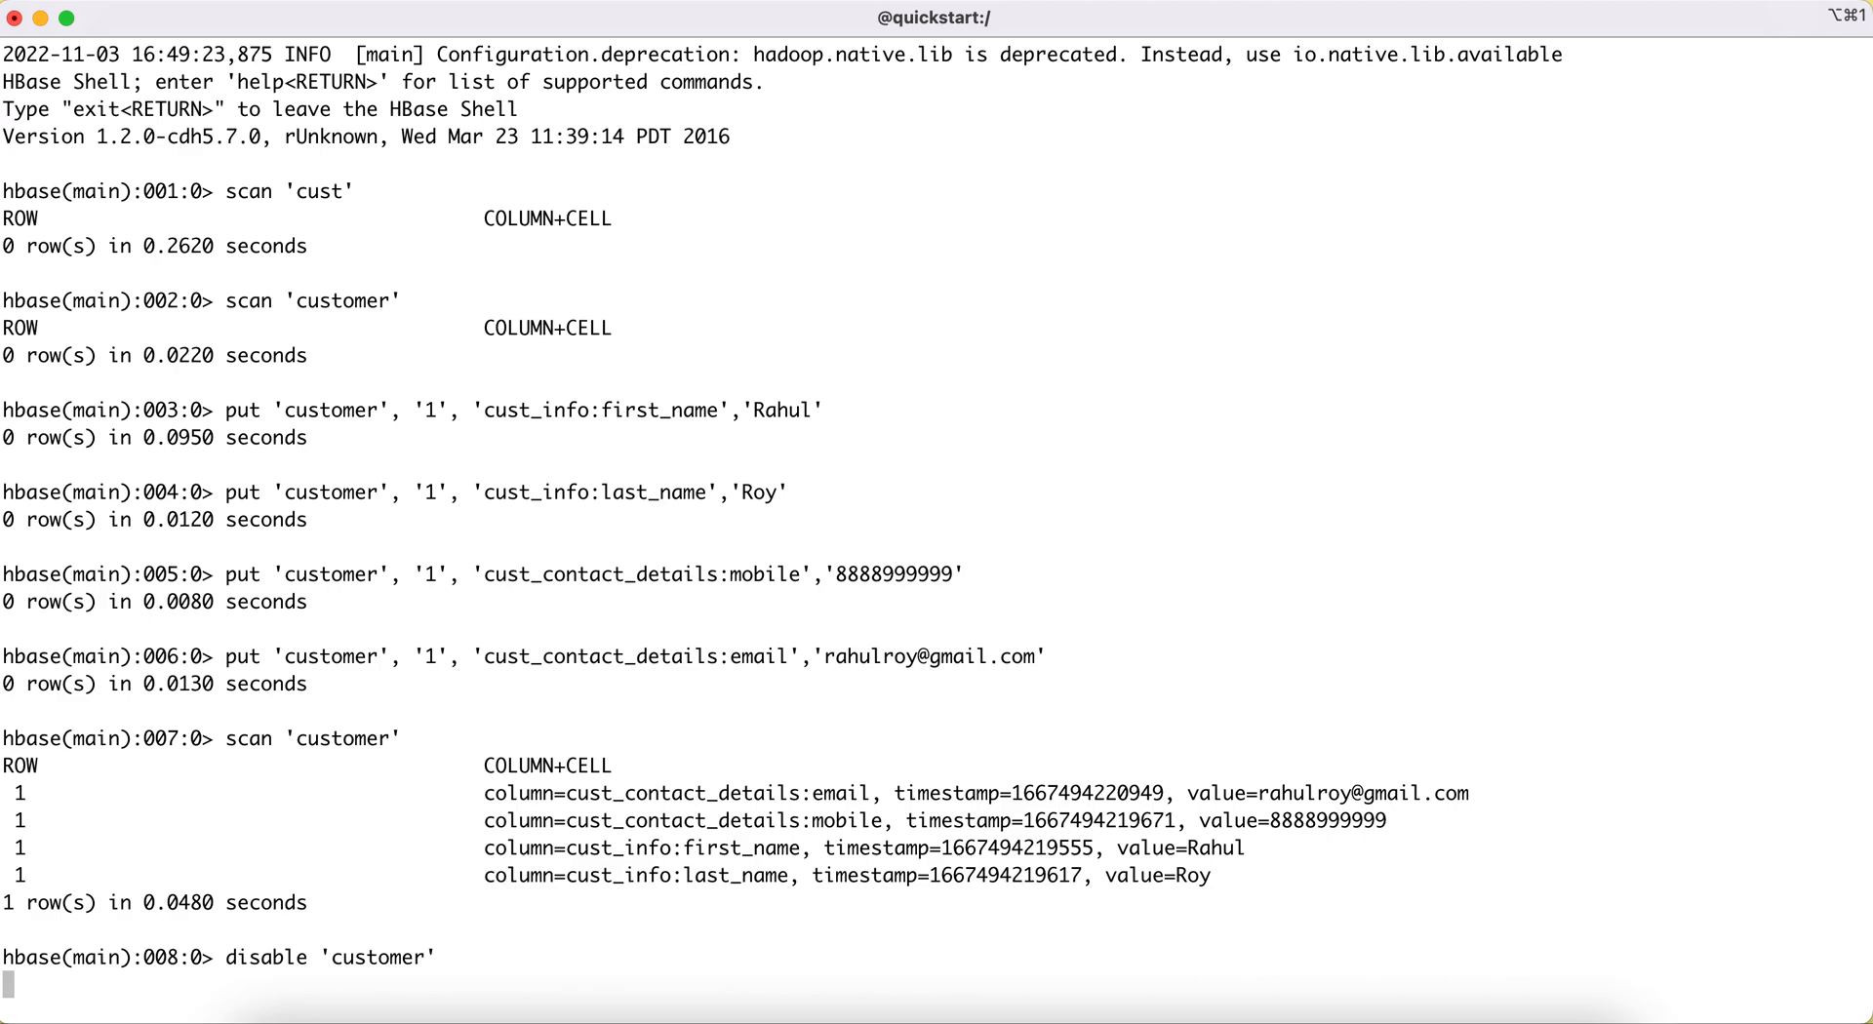
key(Return)
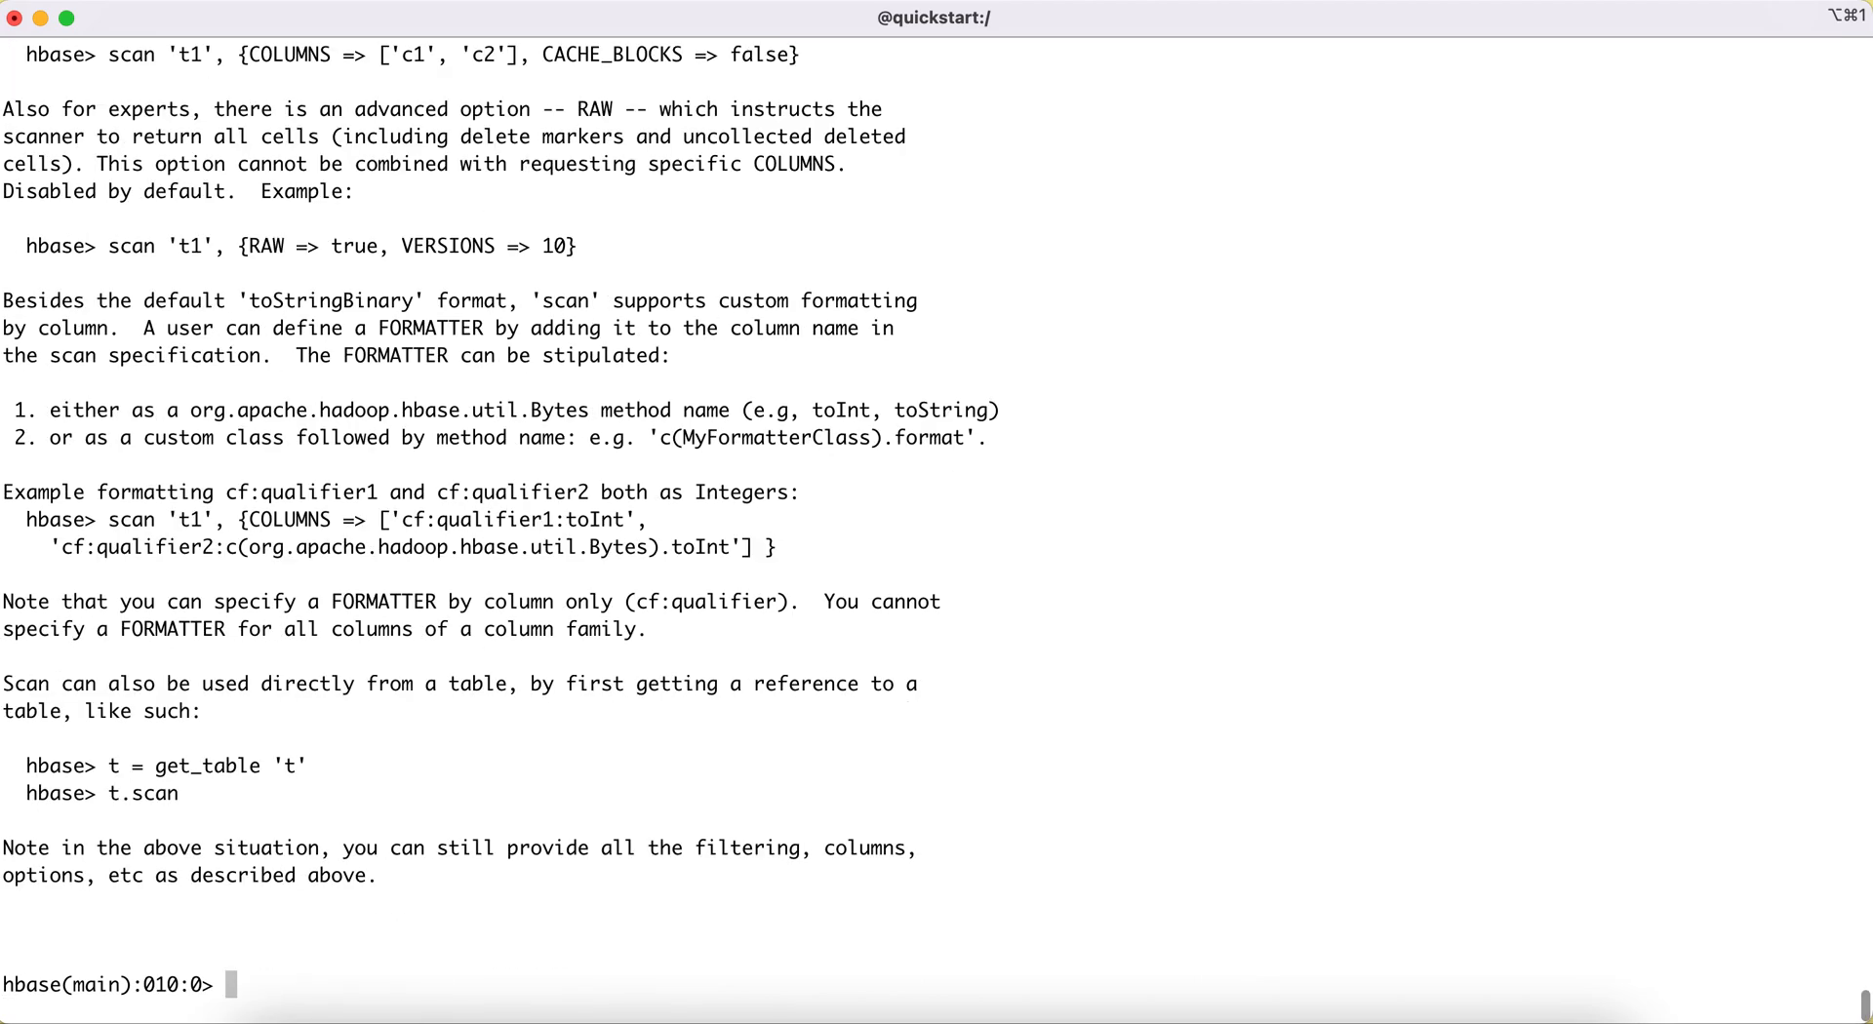
mouse_move(441, 669)
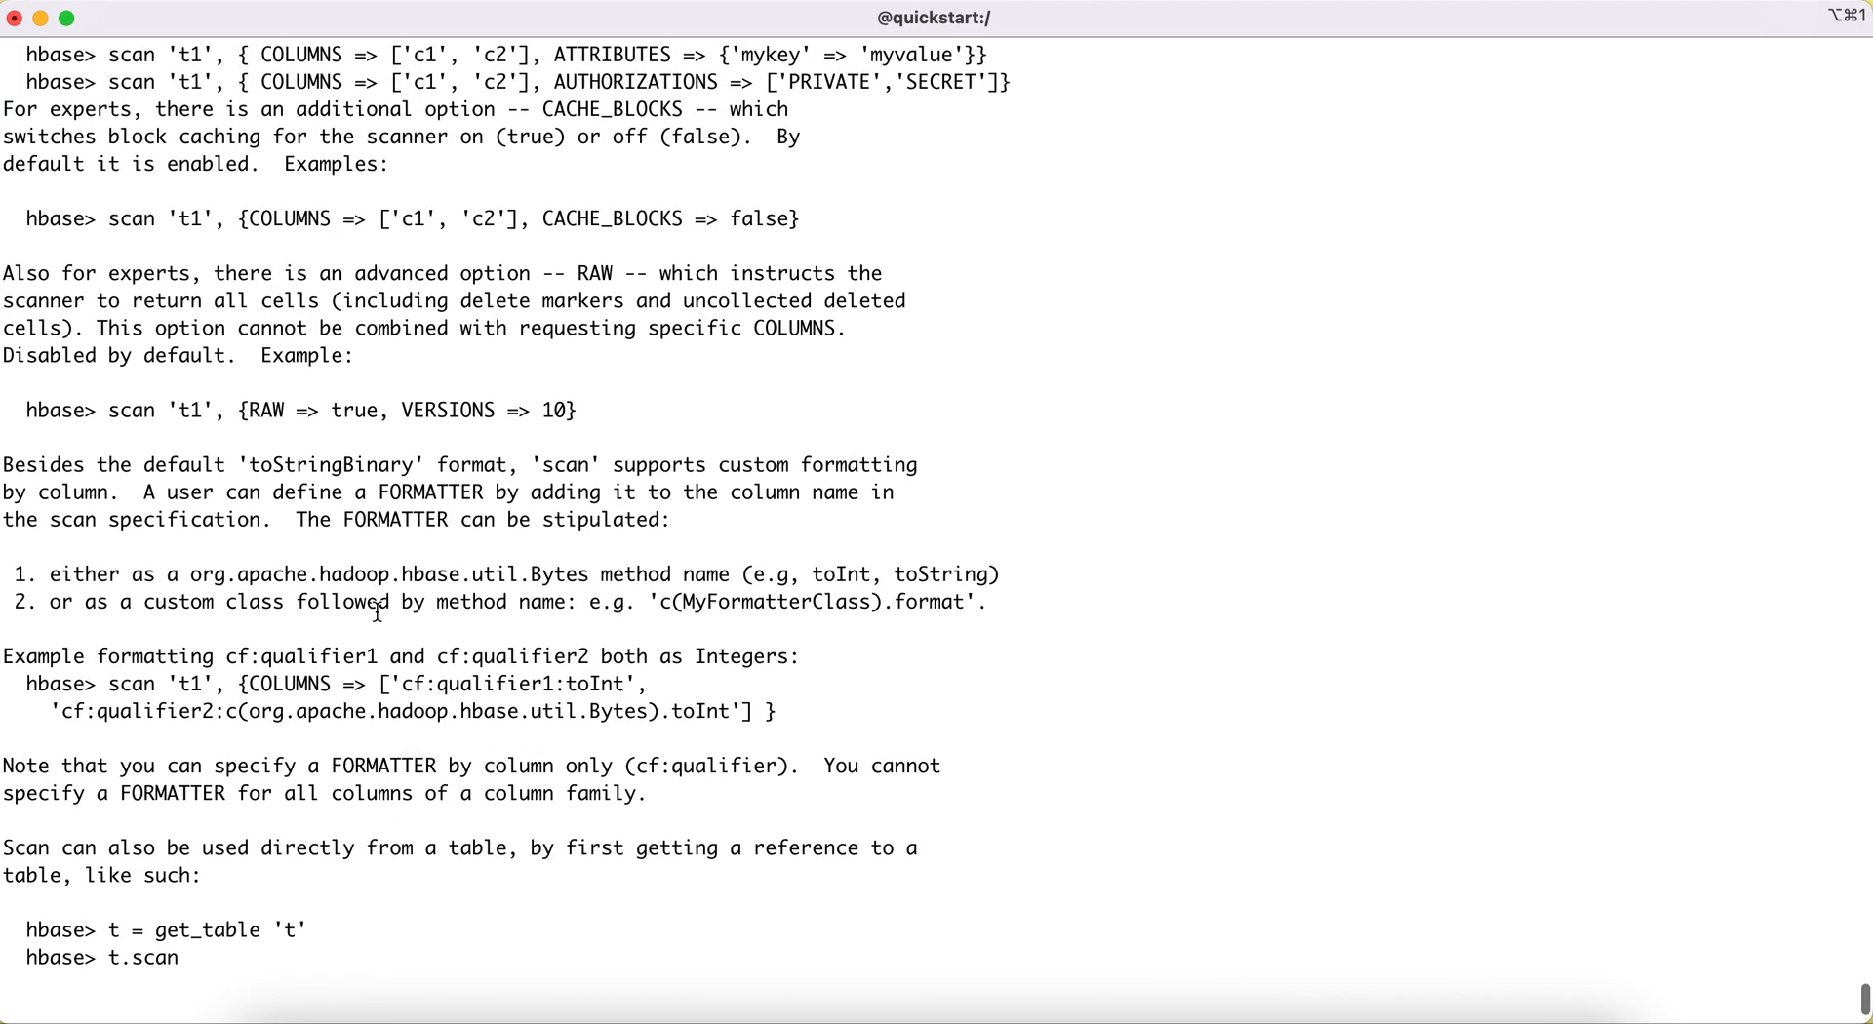
scroll(down, 3)
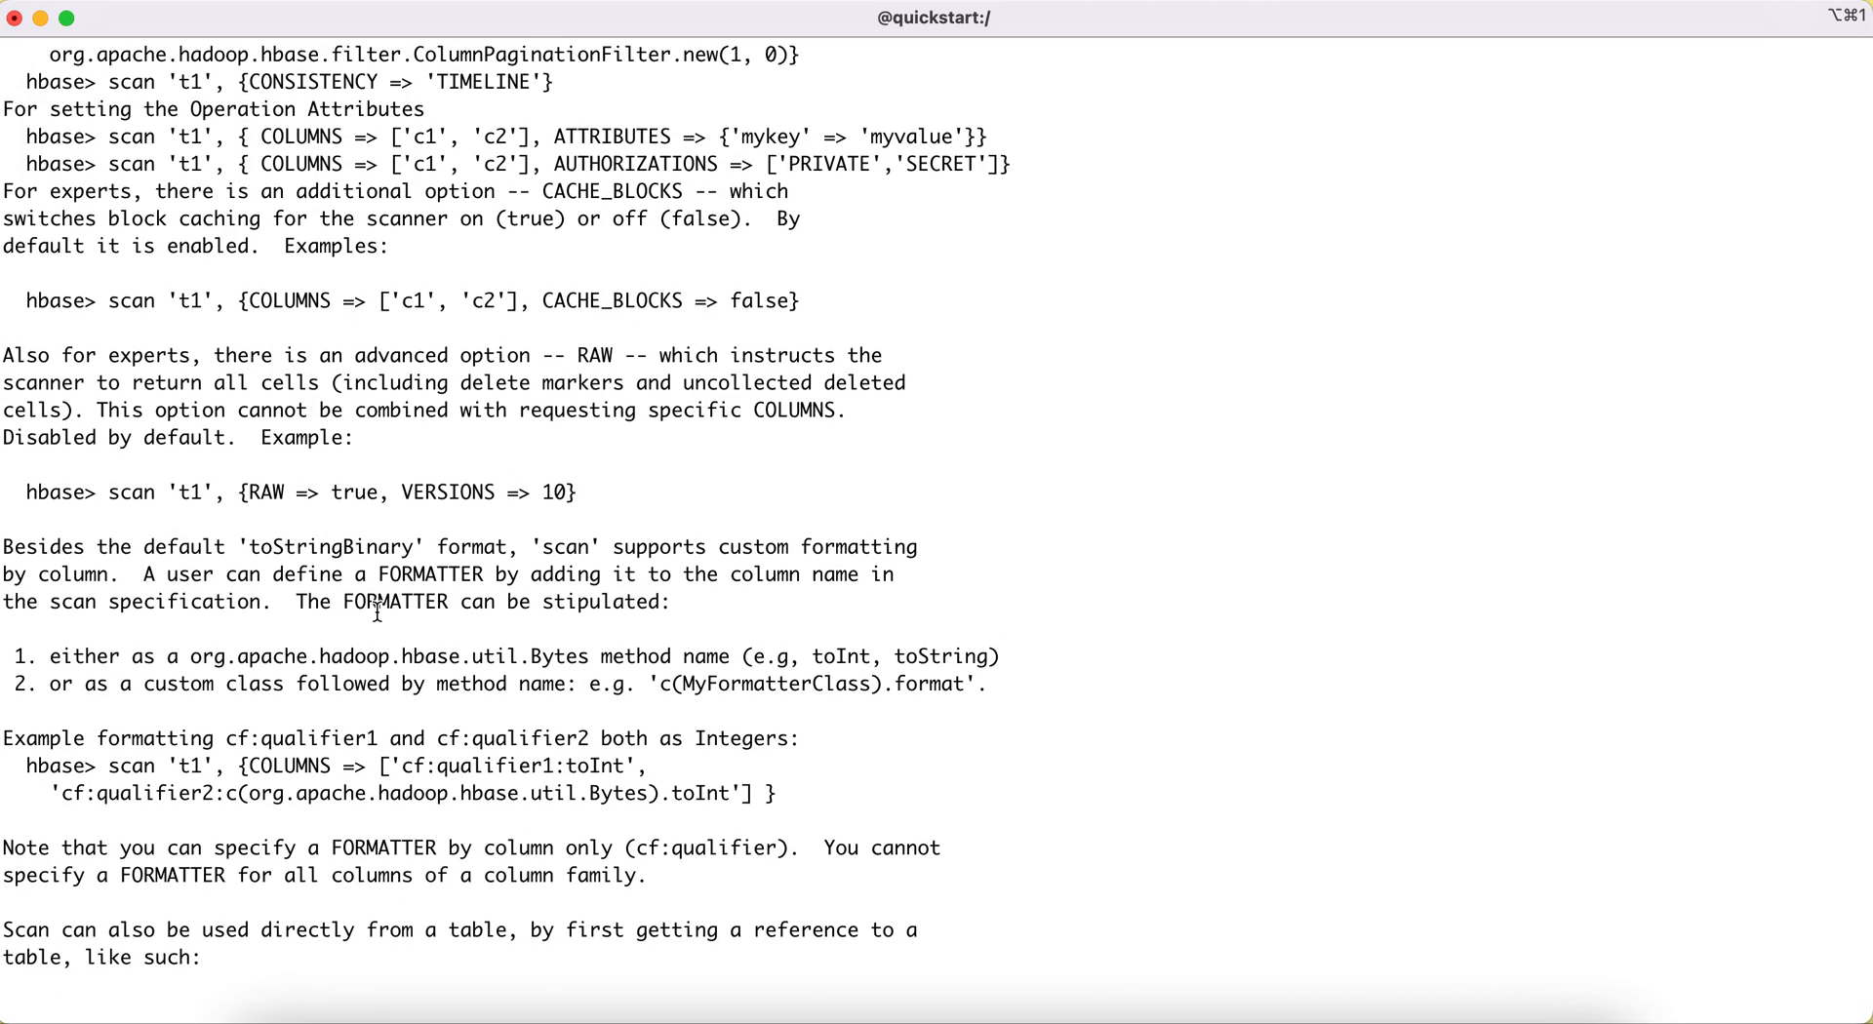
scroll(down, 3)
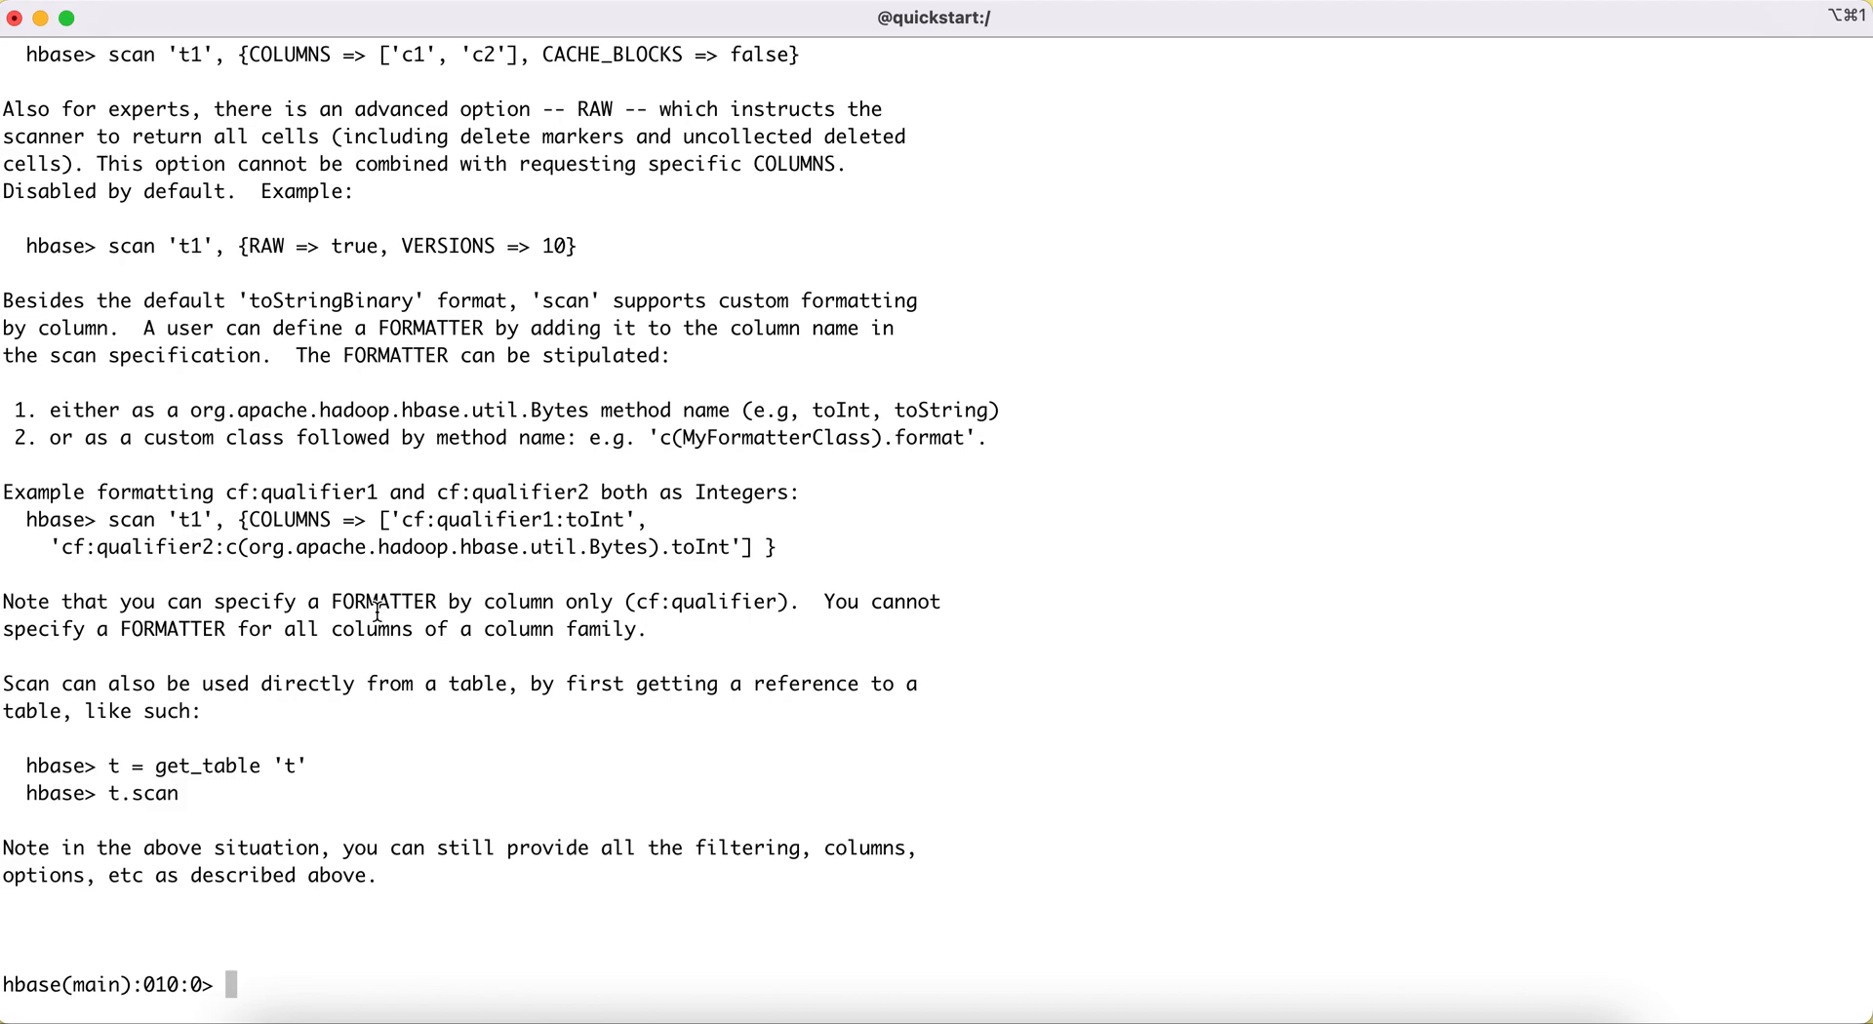
- Re-enable the 'customer' table so its row 1 data is scannable again
text(enable)
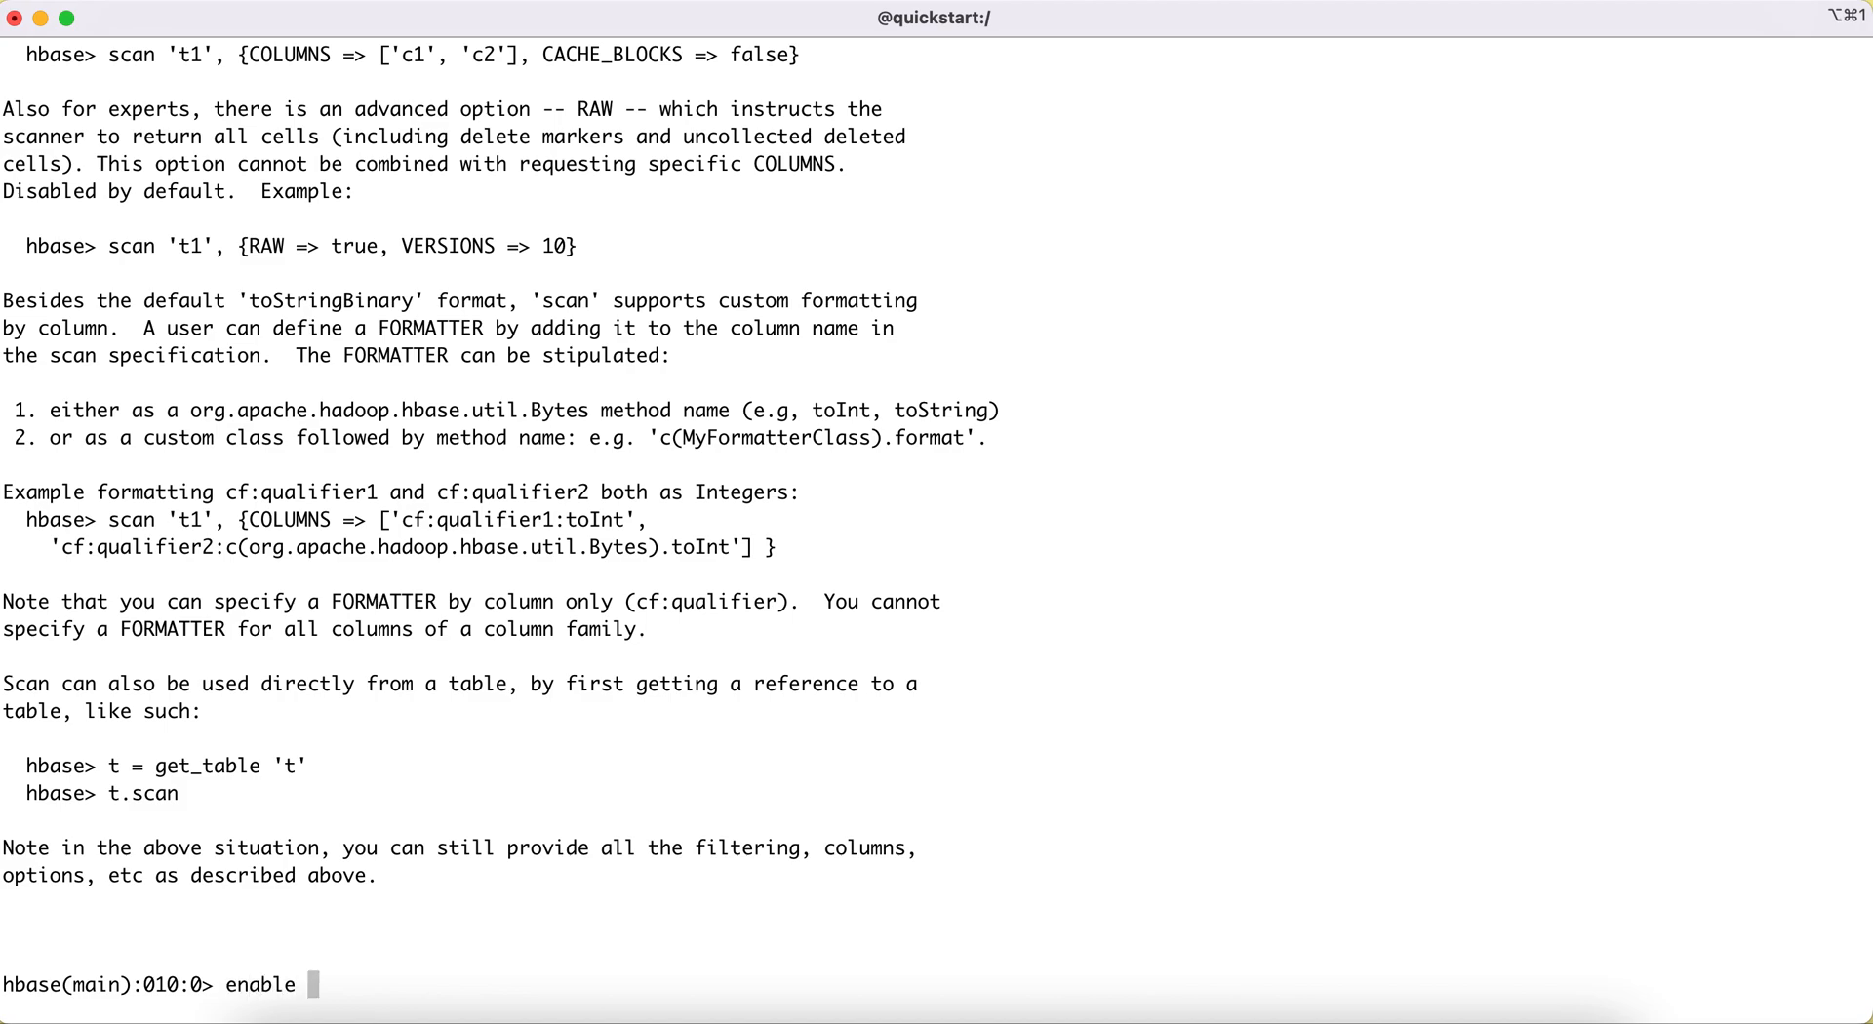
text('customer)
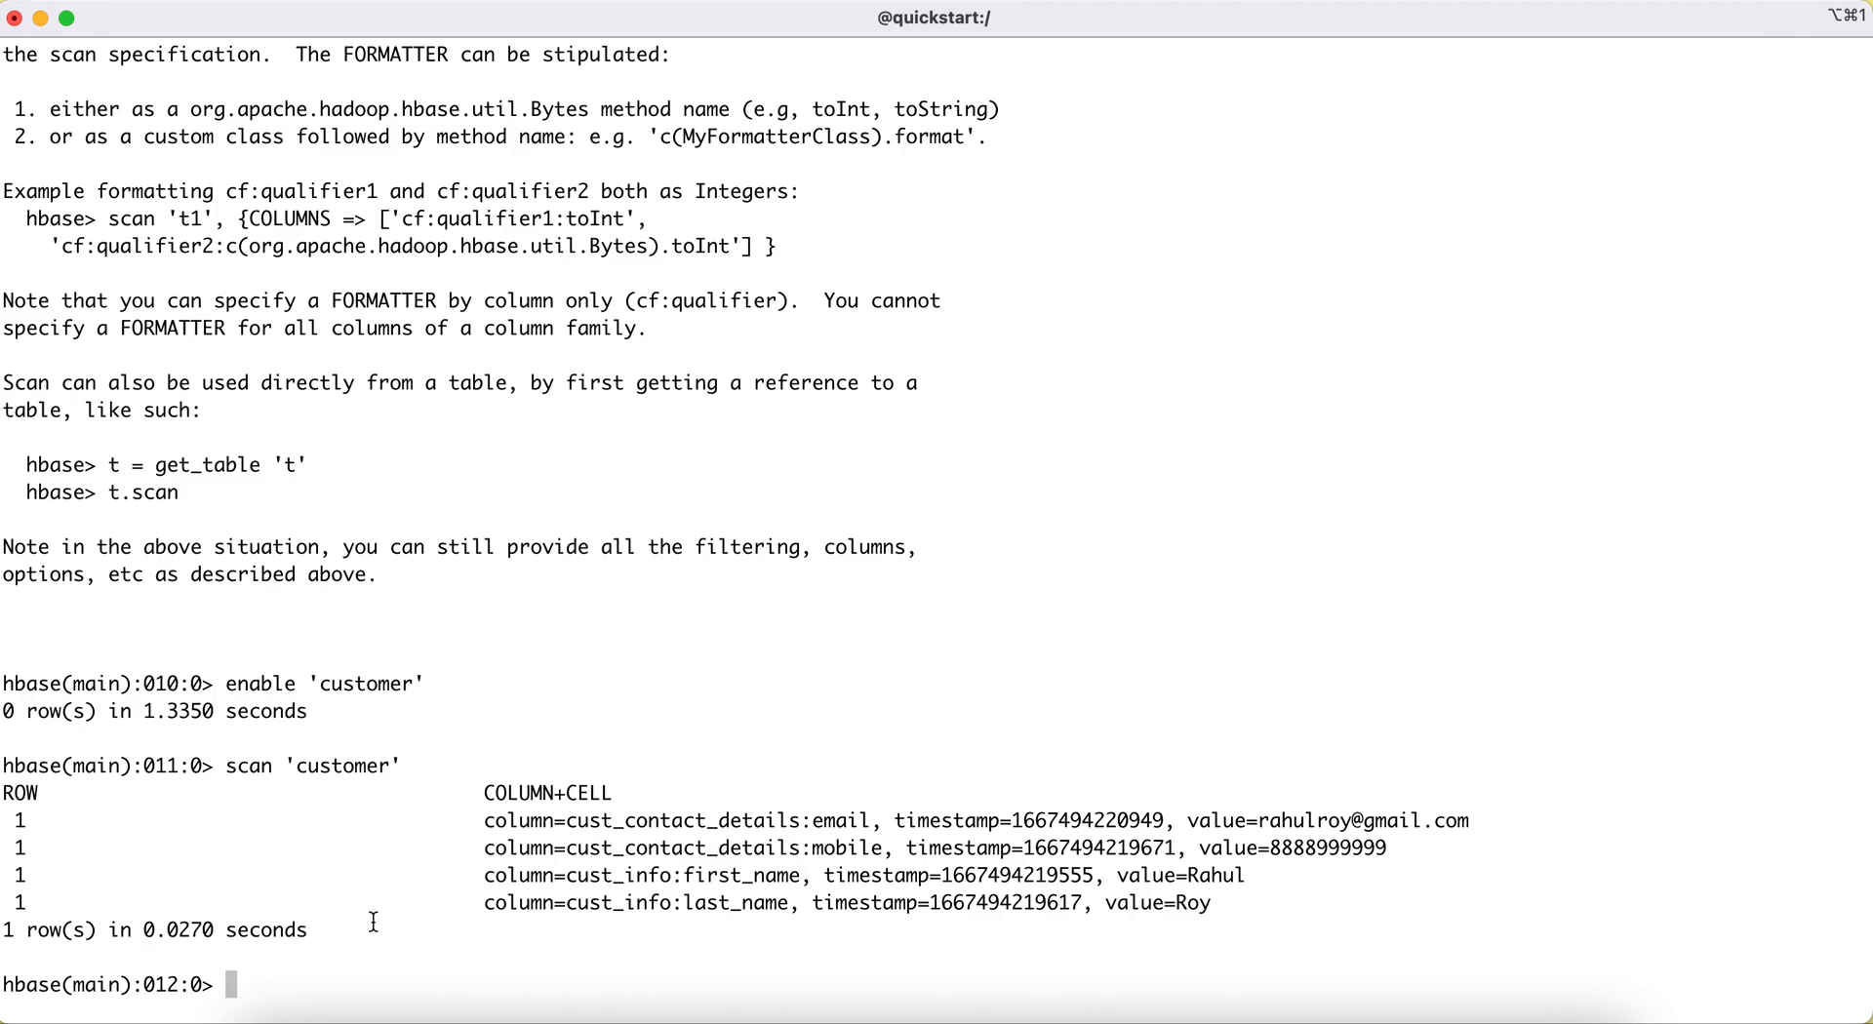
- Attempt drop 'customer', get the table-must-be-disabled error, and prepare the disable command
text(drop '')
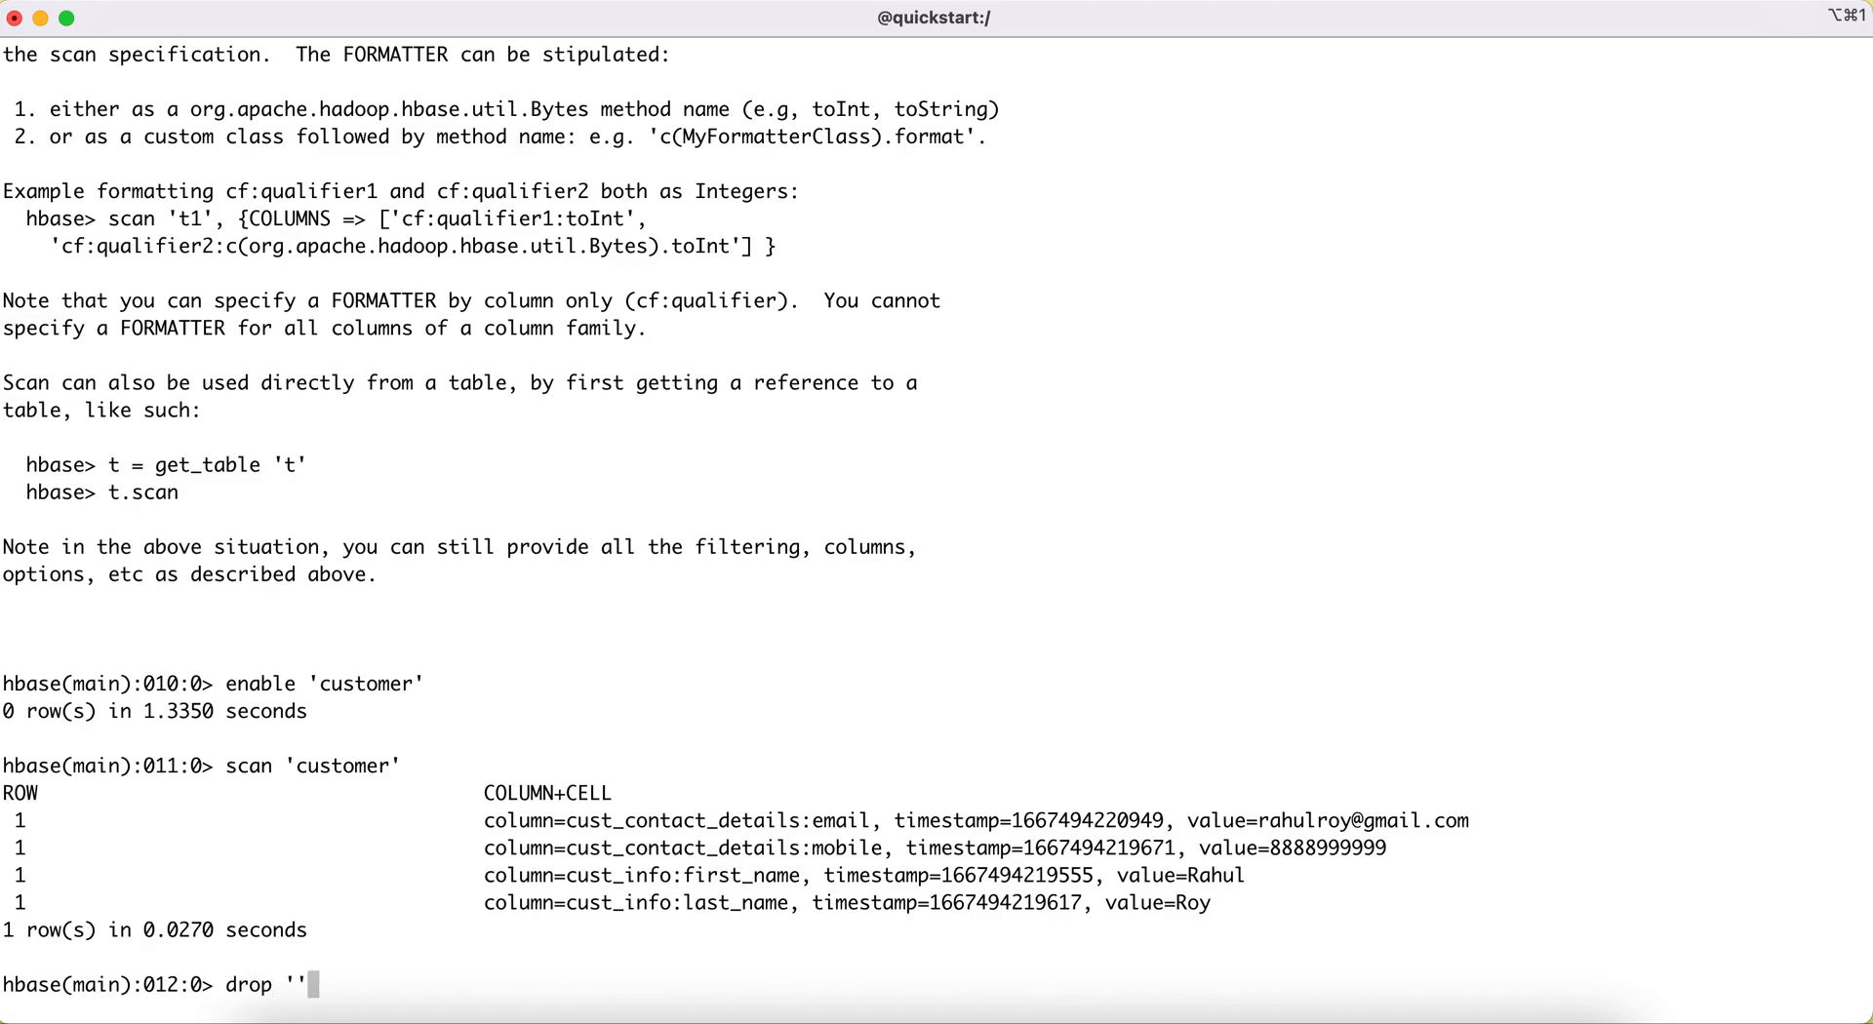
text(custo)
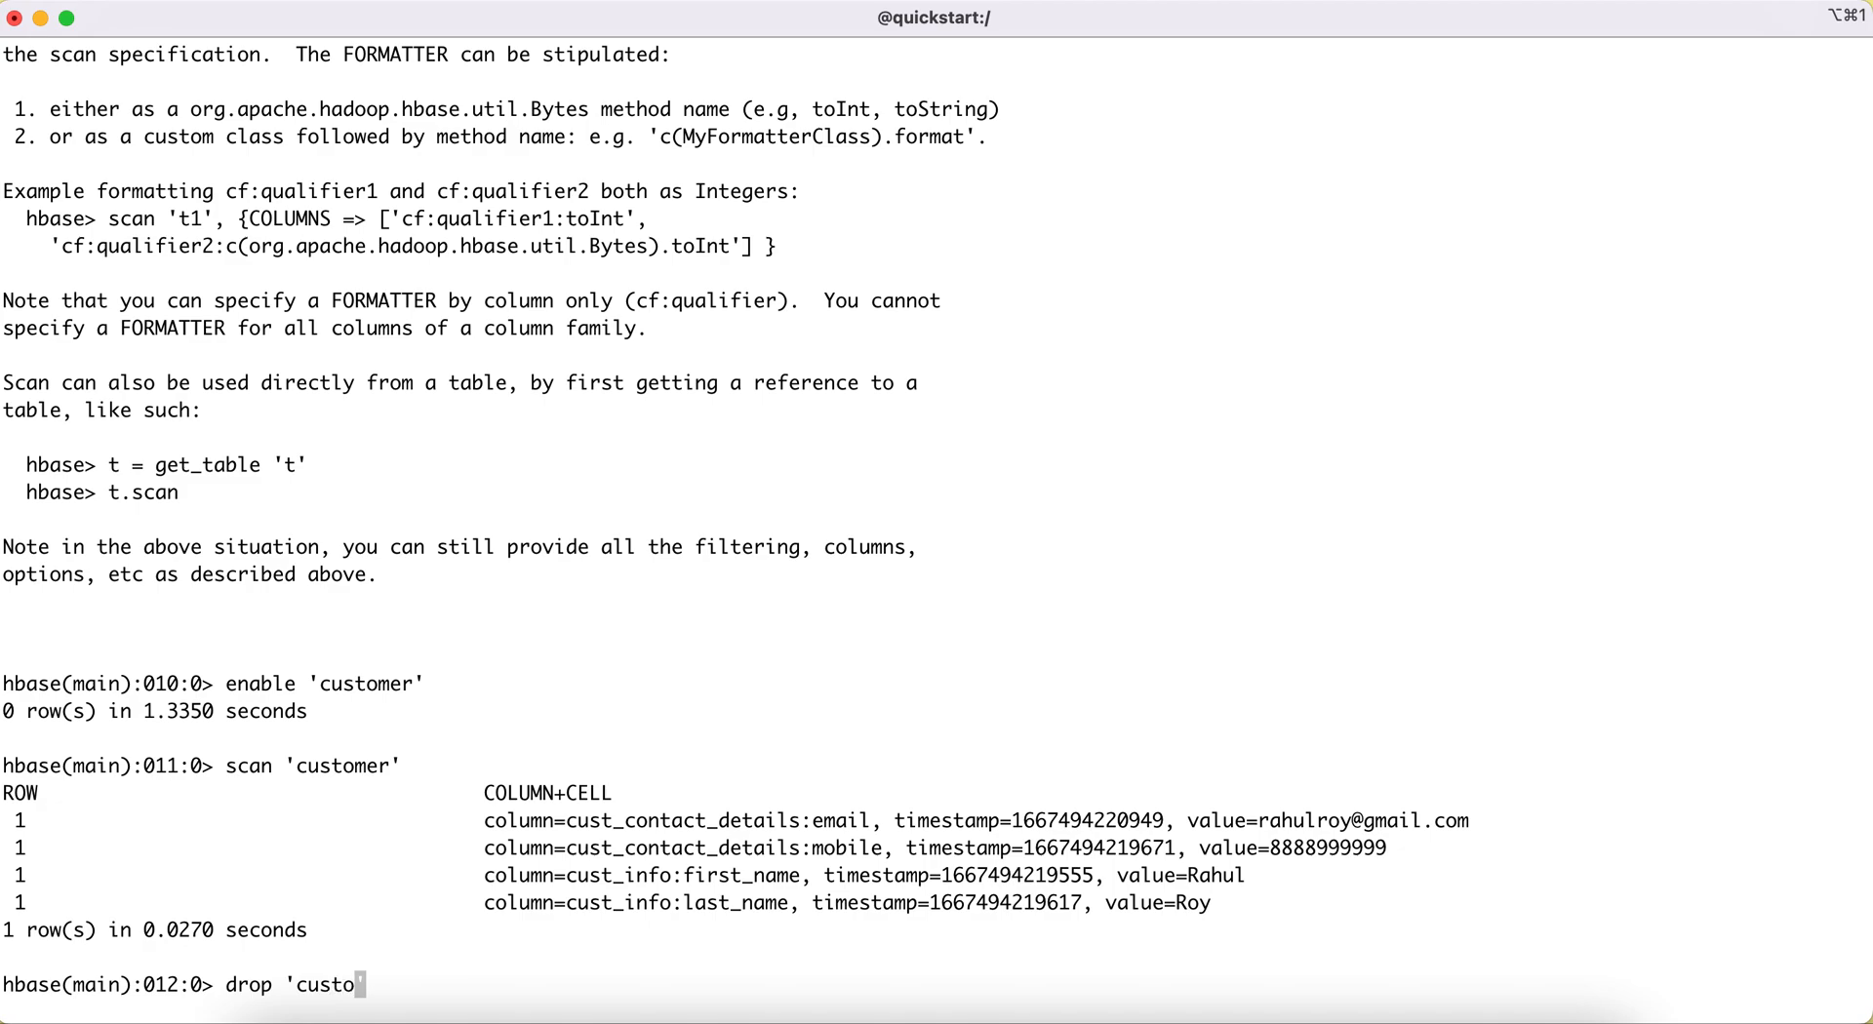
text(mer)
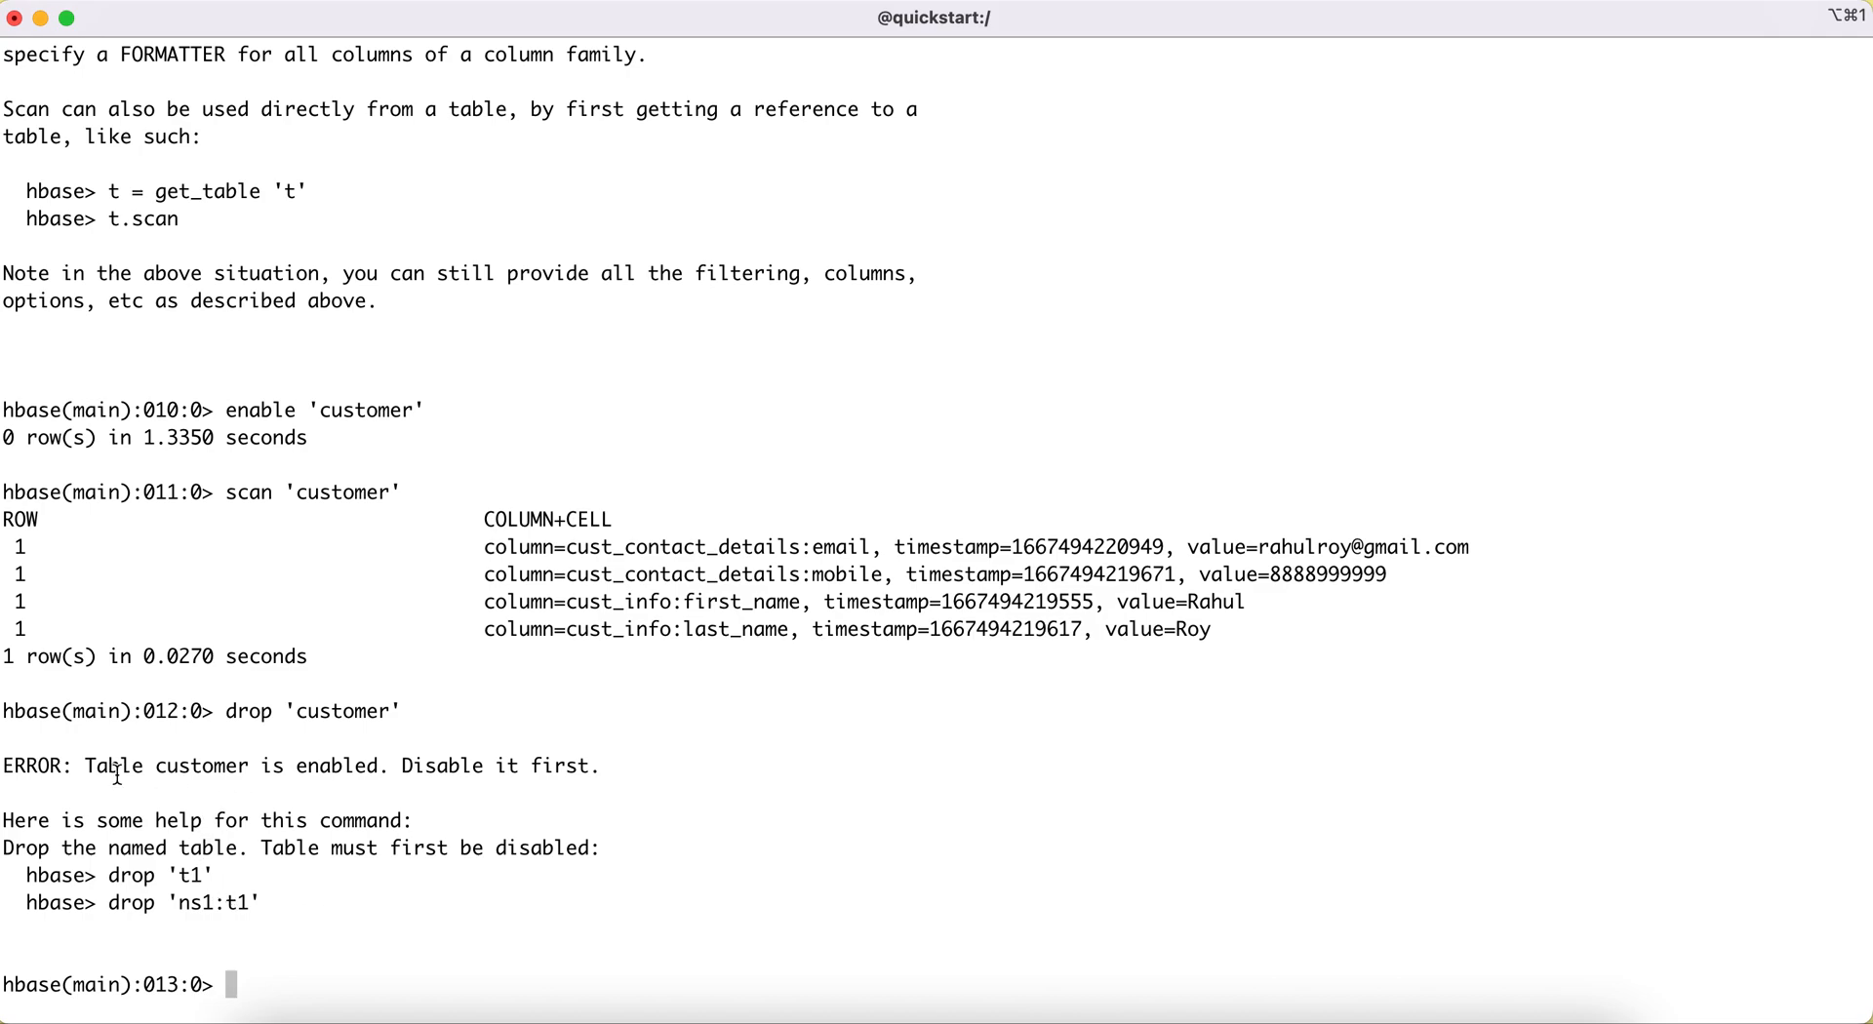
drag(84, 765, 348, 765)
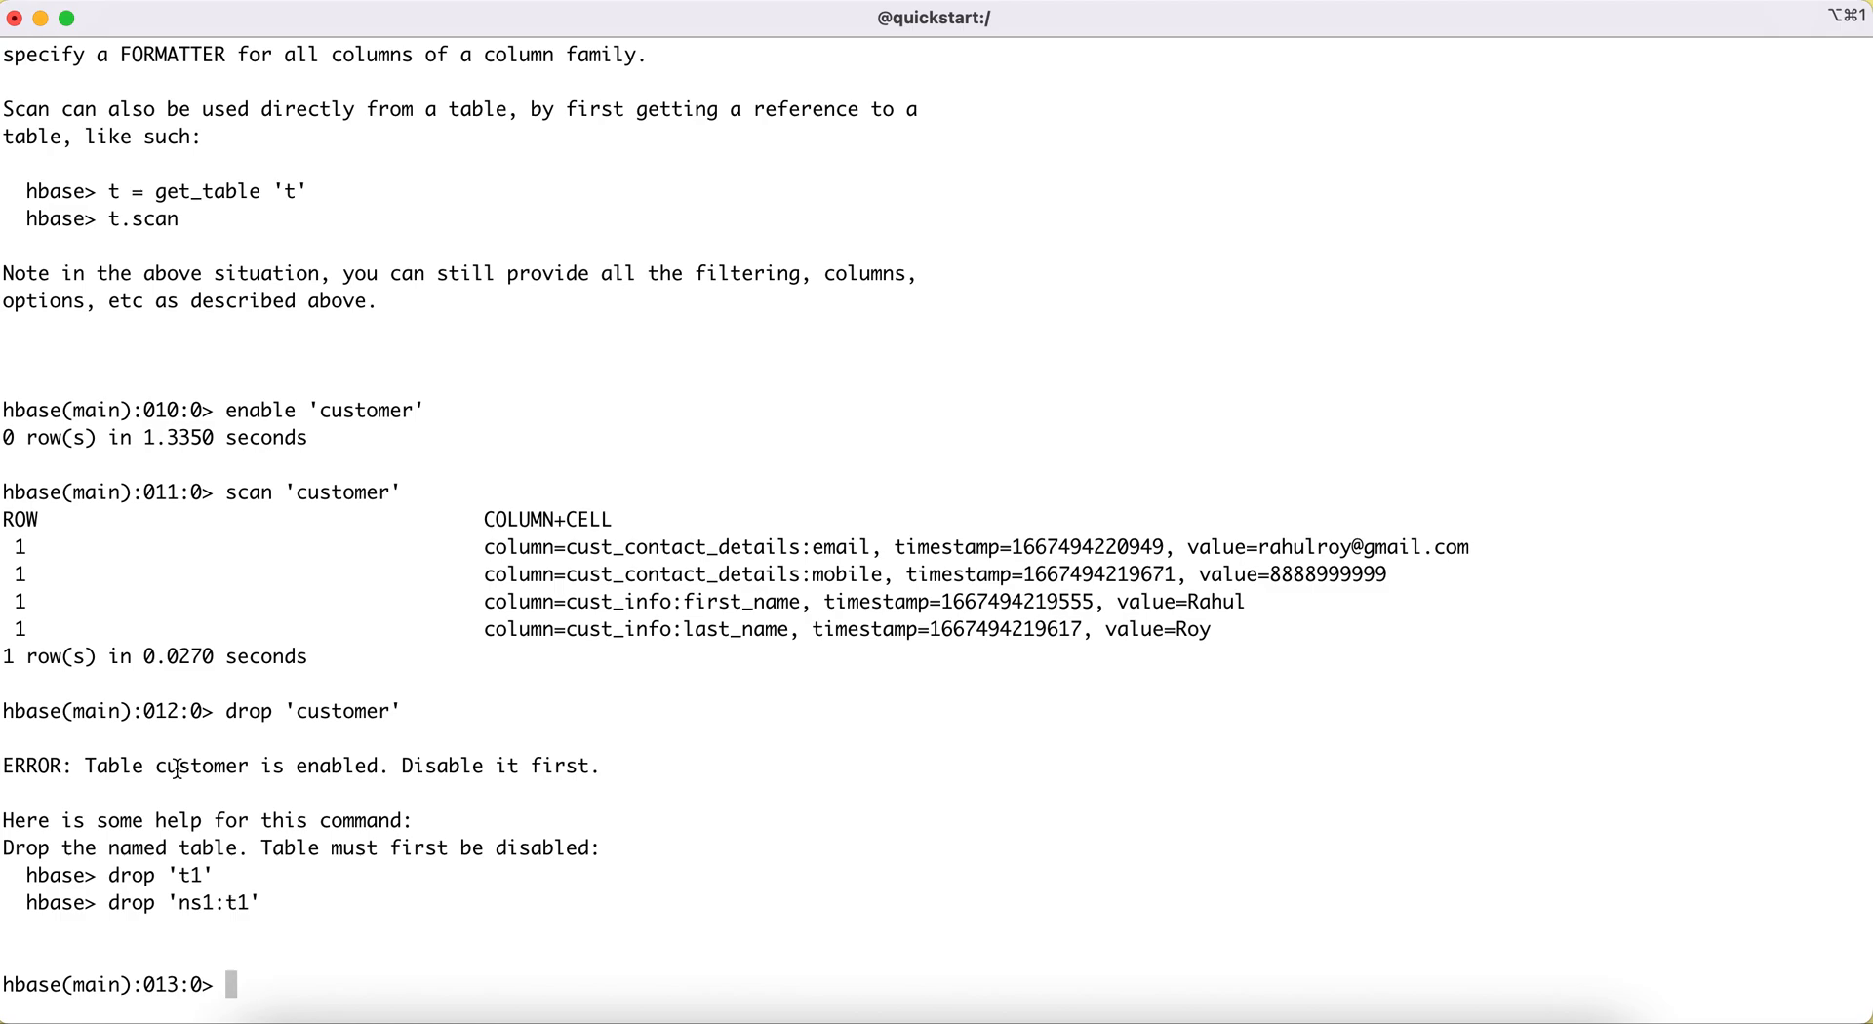
text(enable 'customer')
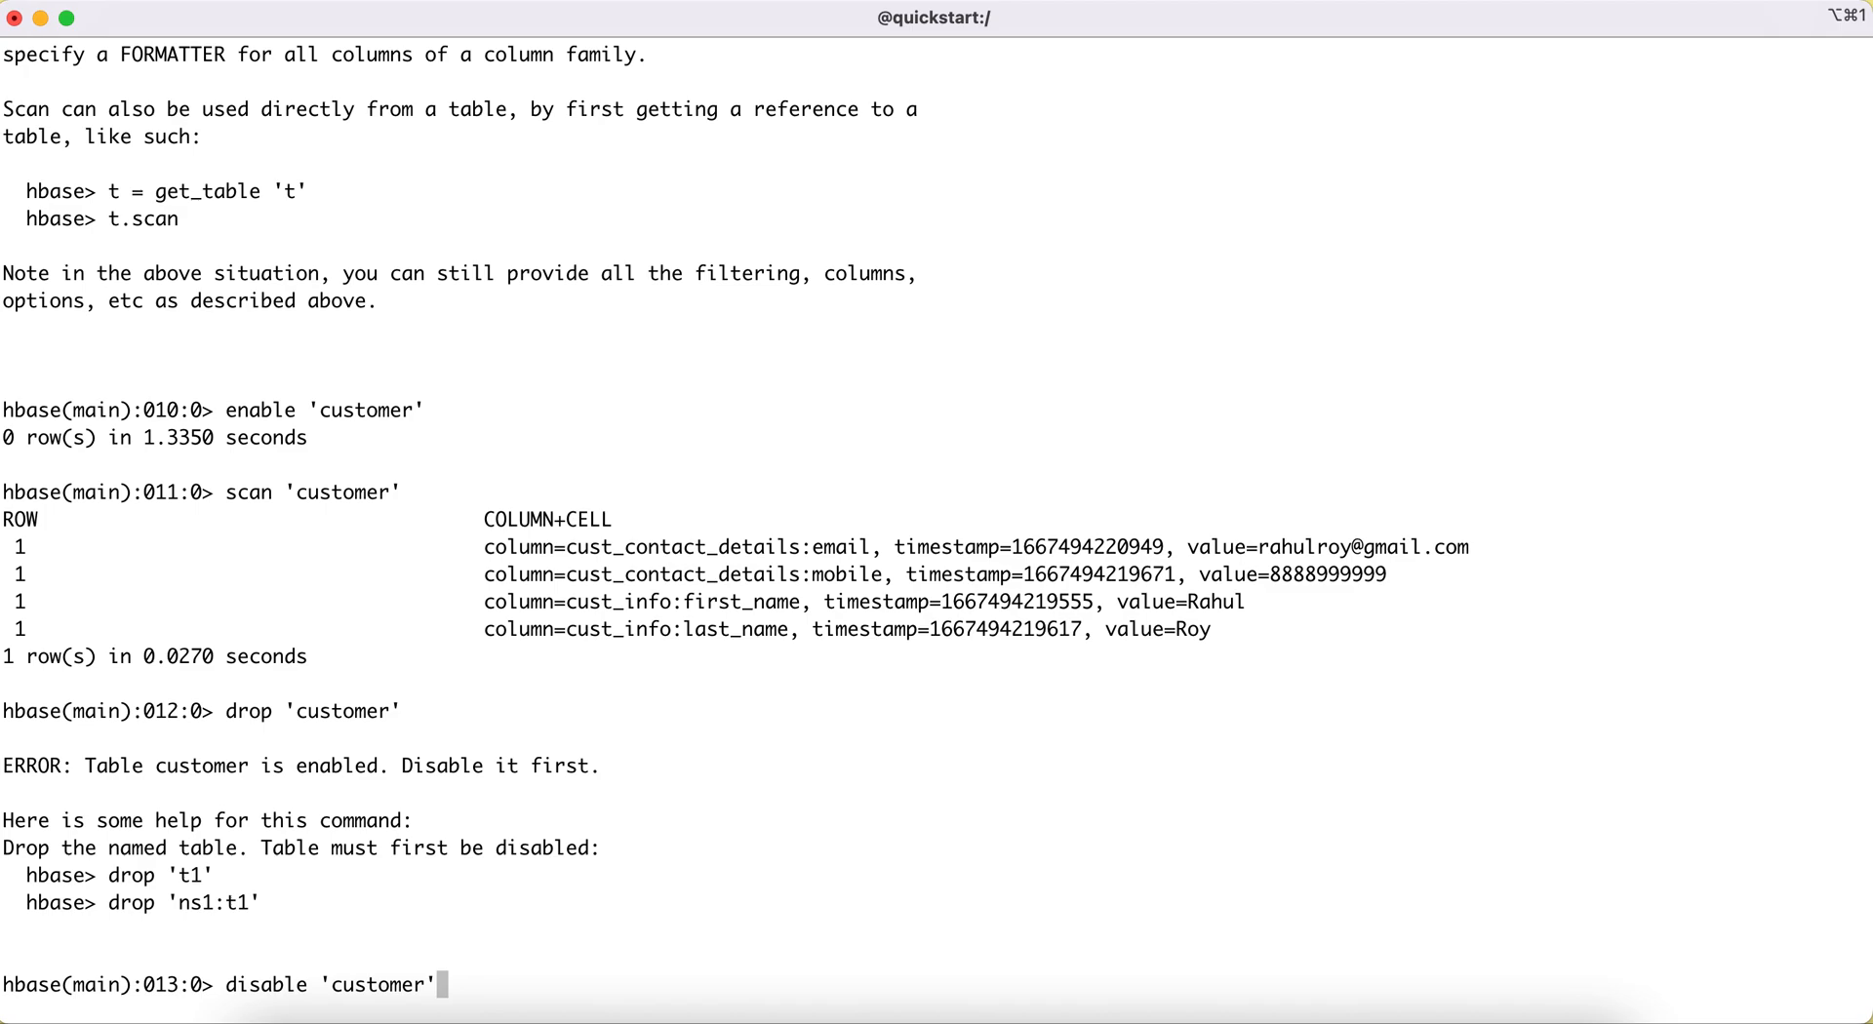
mouse_move(221, 985)
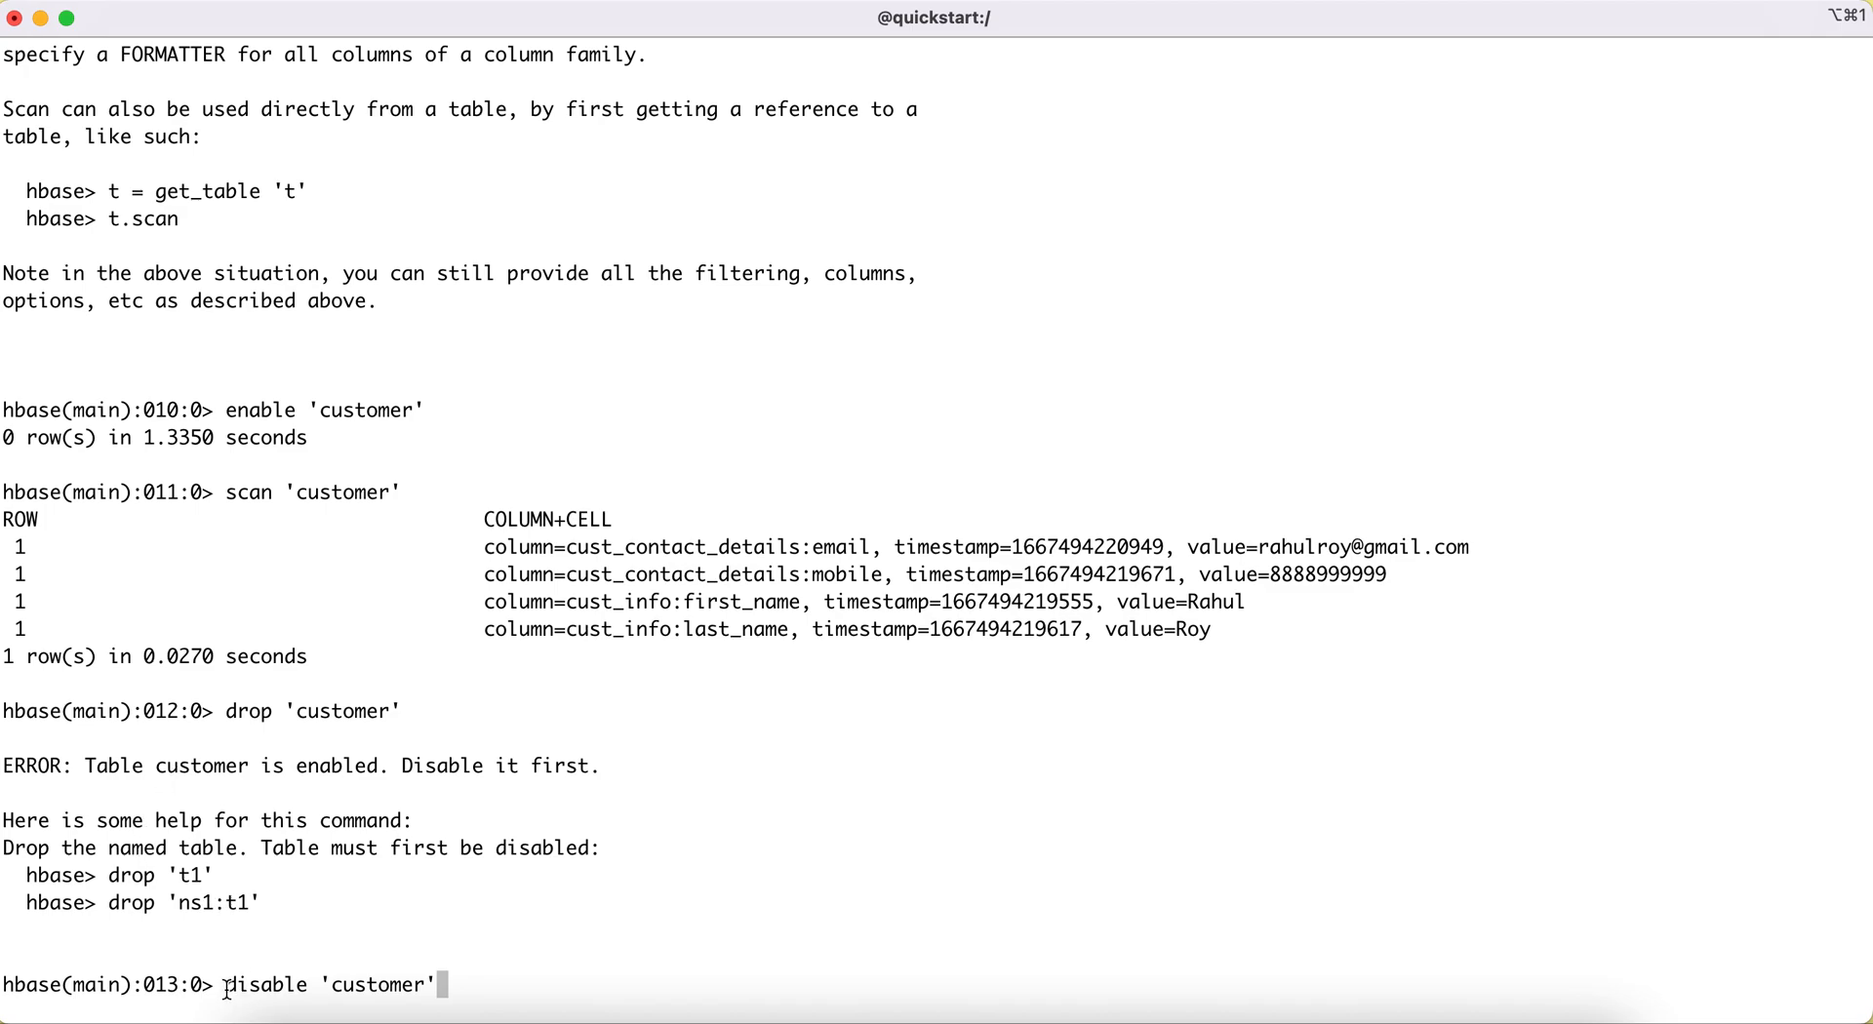
- Disable 'customer' and then drop it, both completing without errors
drag(225, 985, 435, 985)
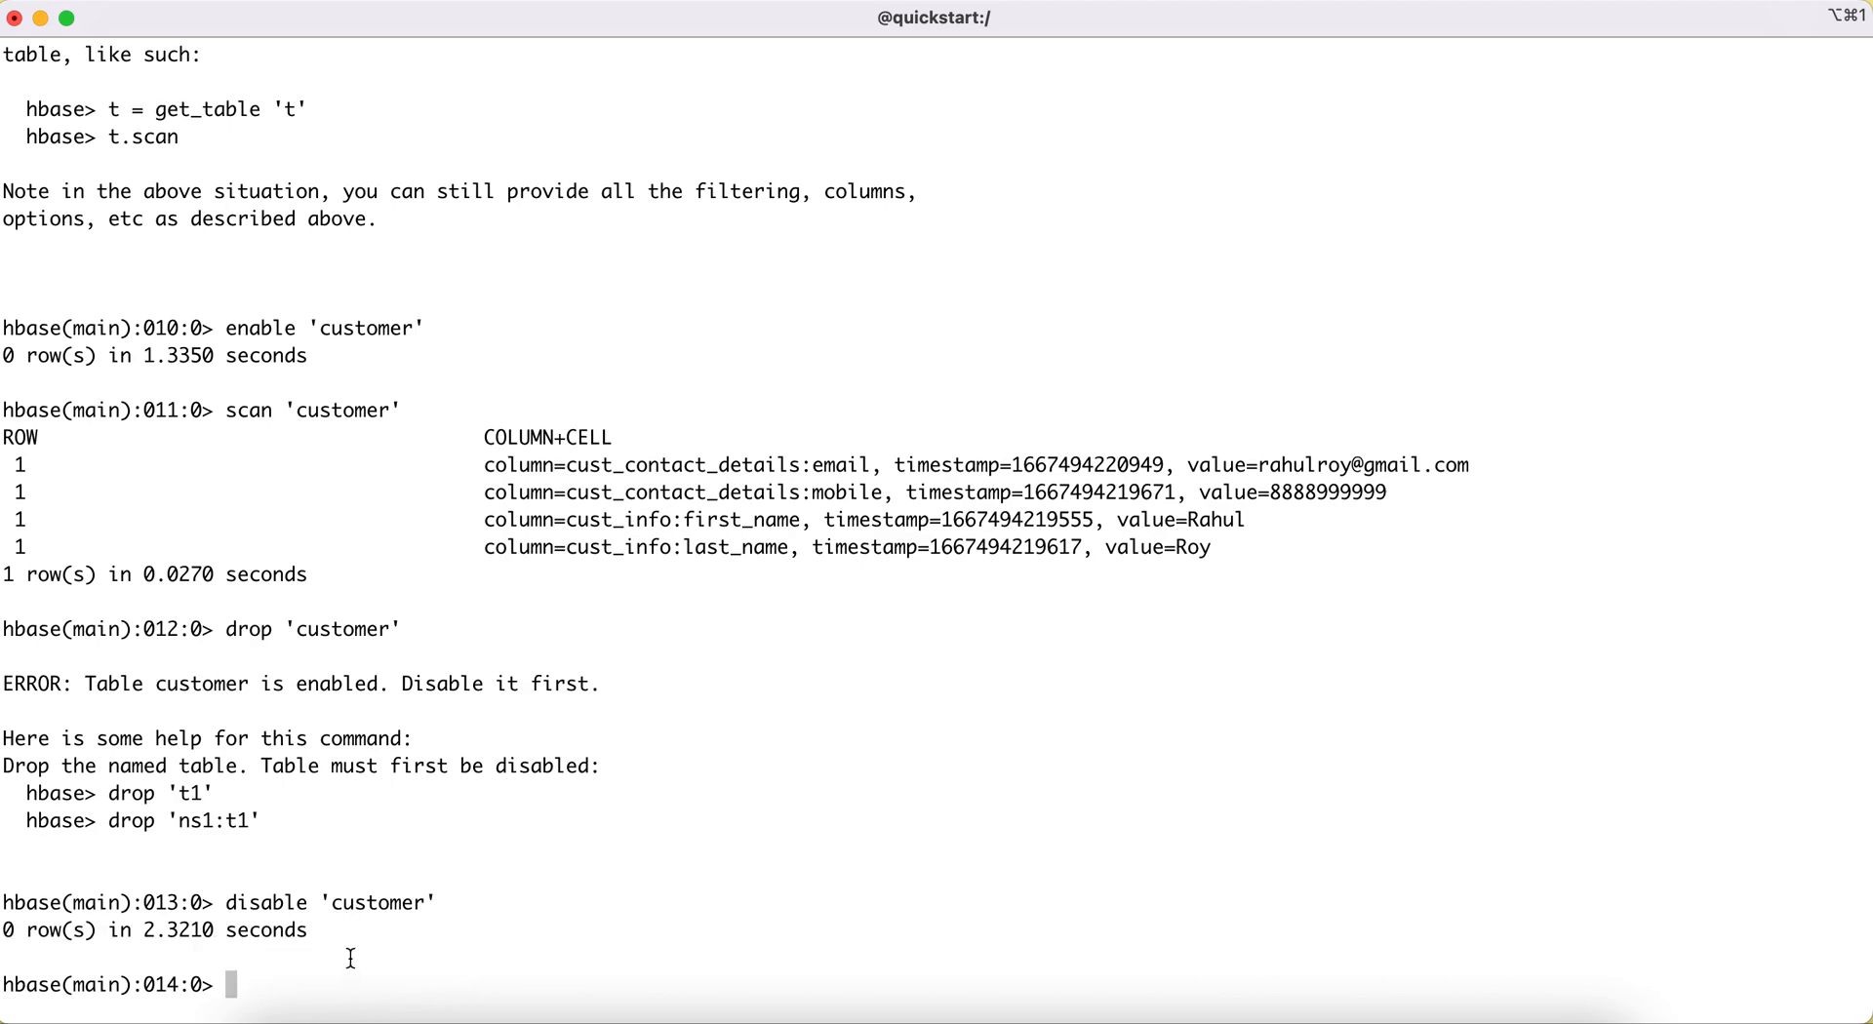
text(drop '')
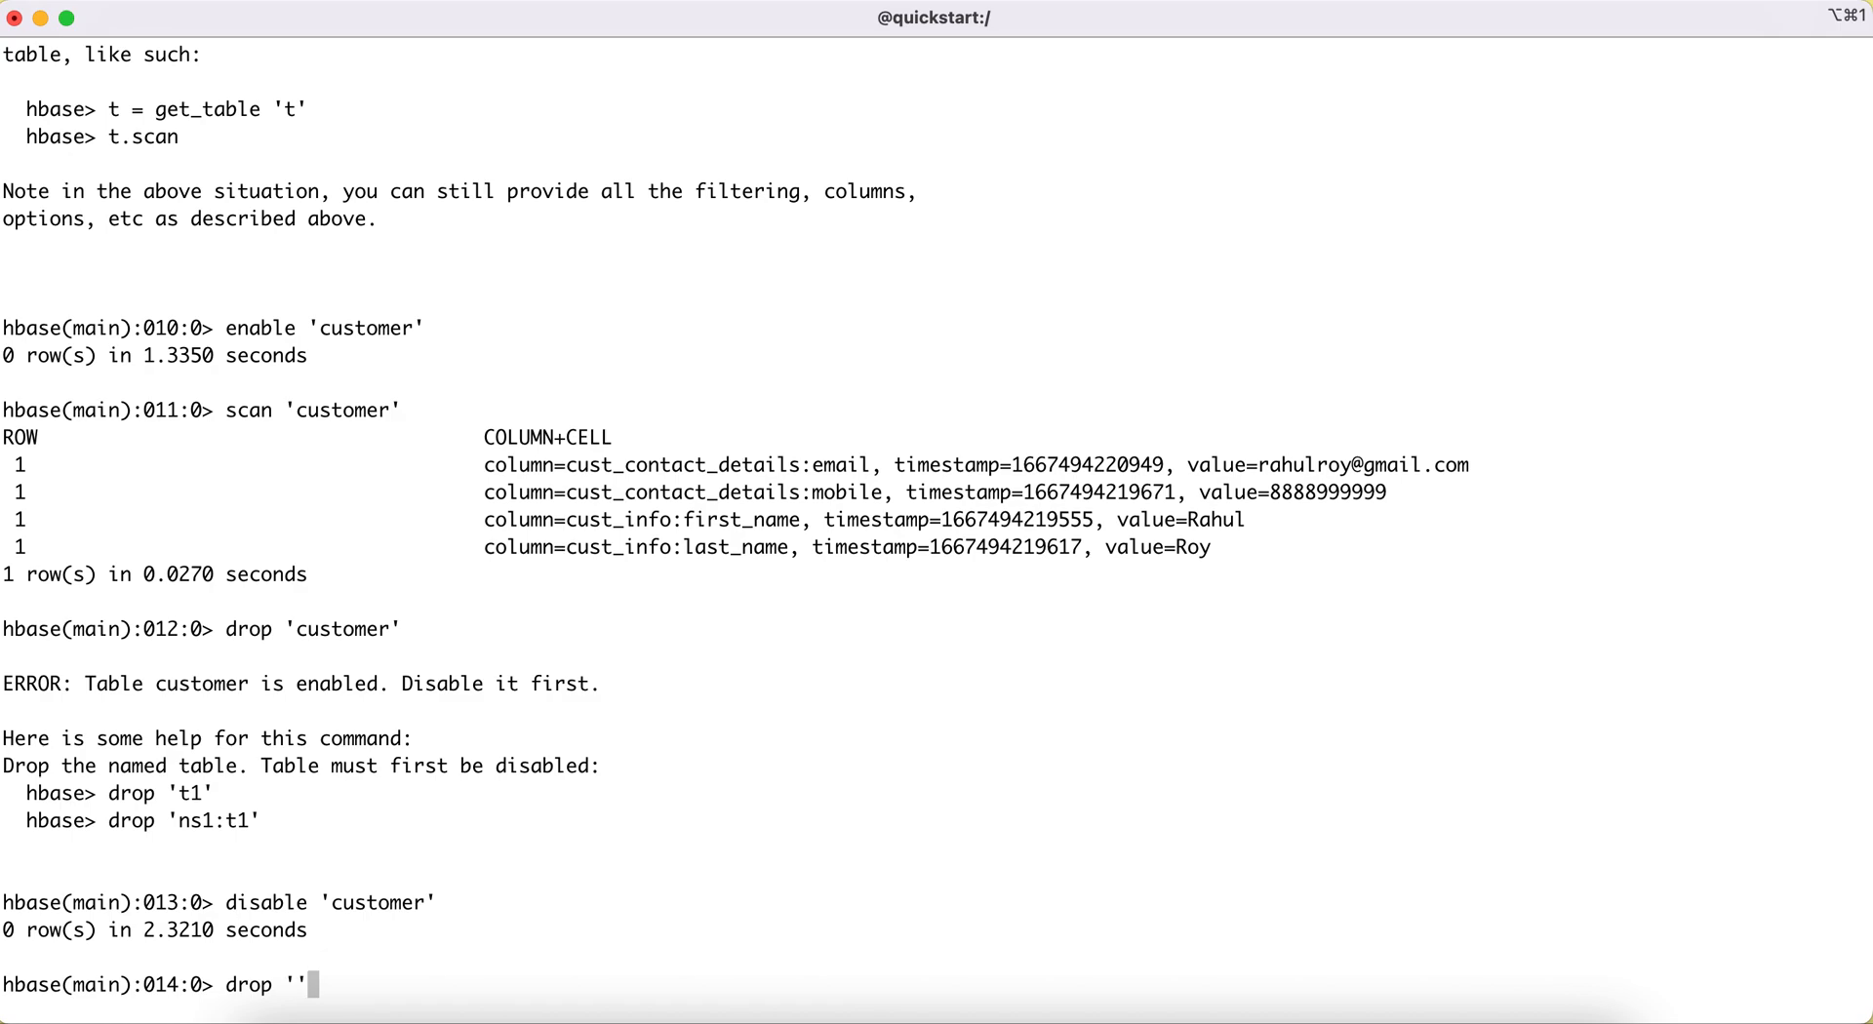
text(customer)
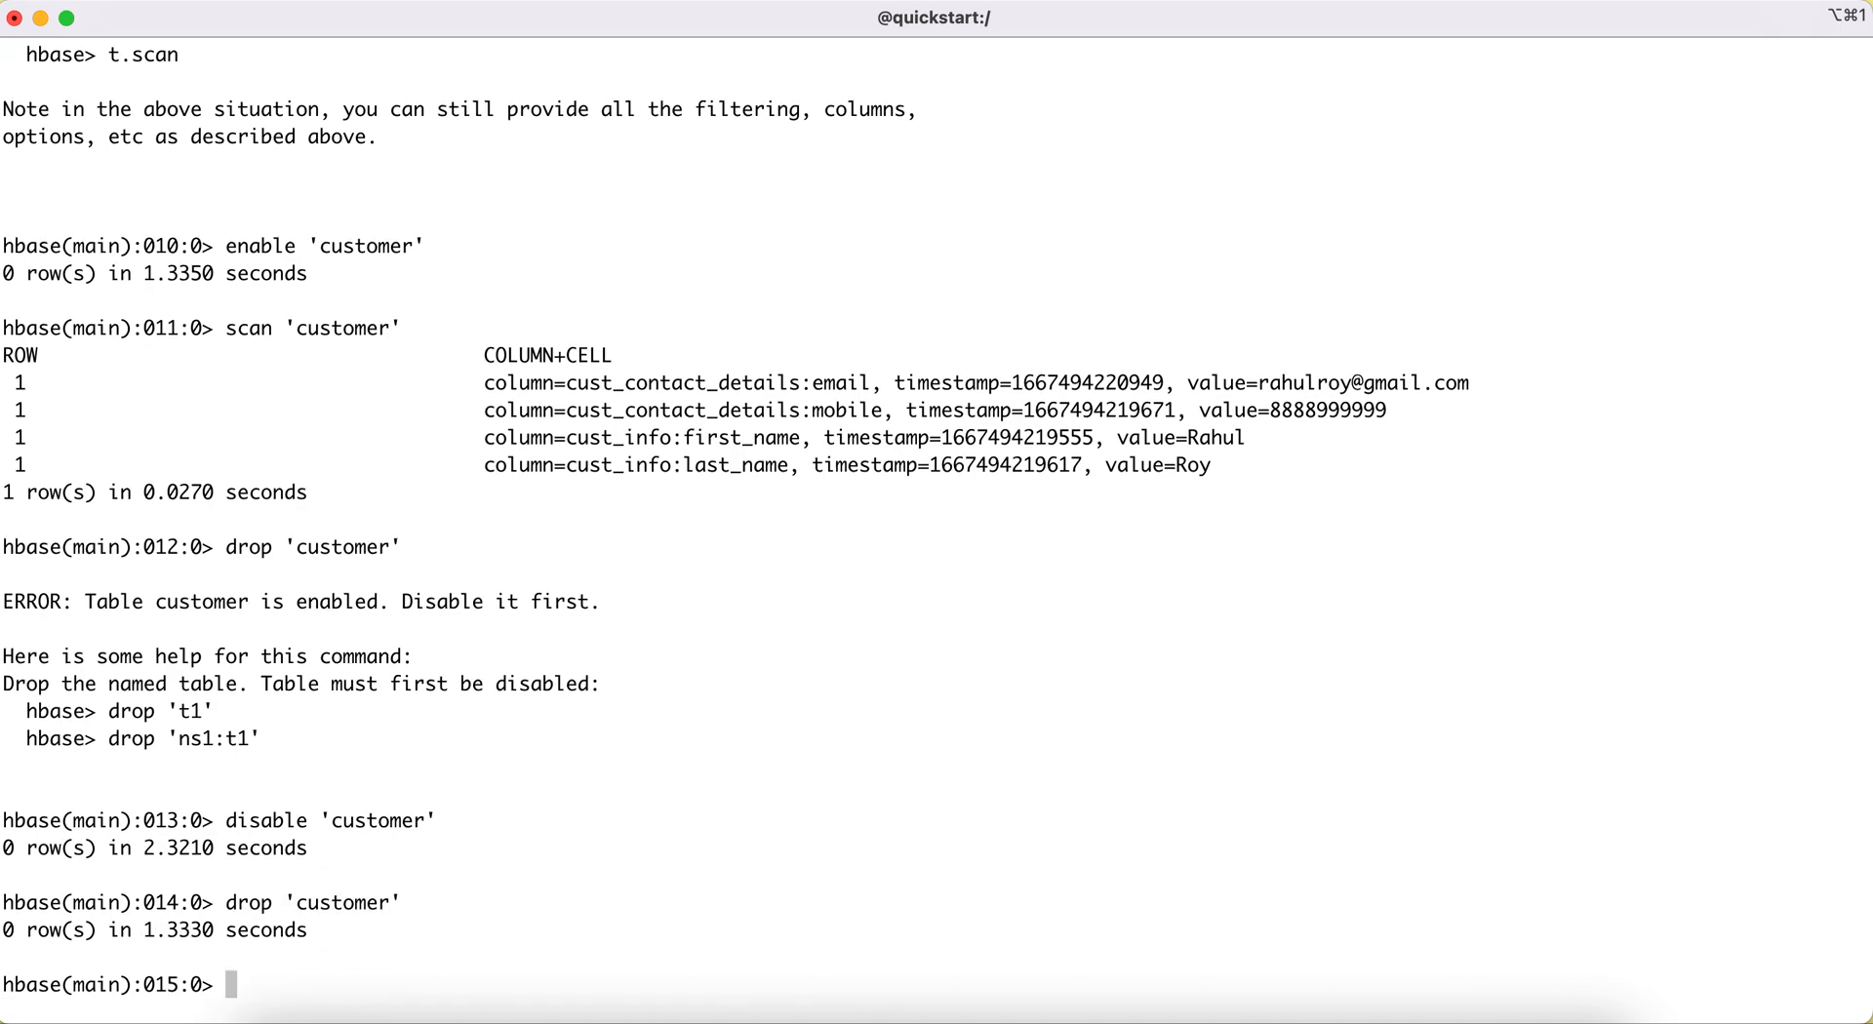
- List tables to confirm only 'cust' remains, highlighting disable and customer in the earlier commands
text(list)
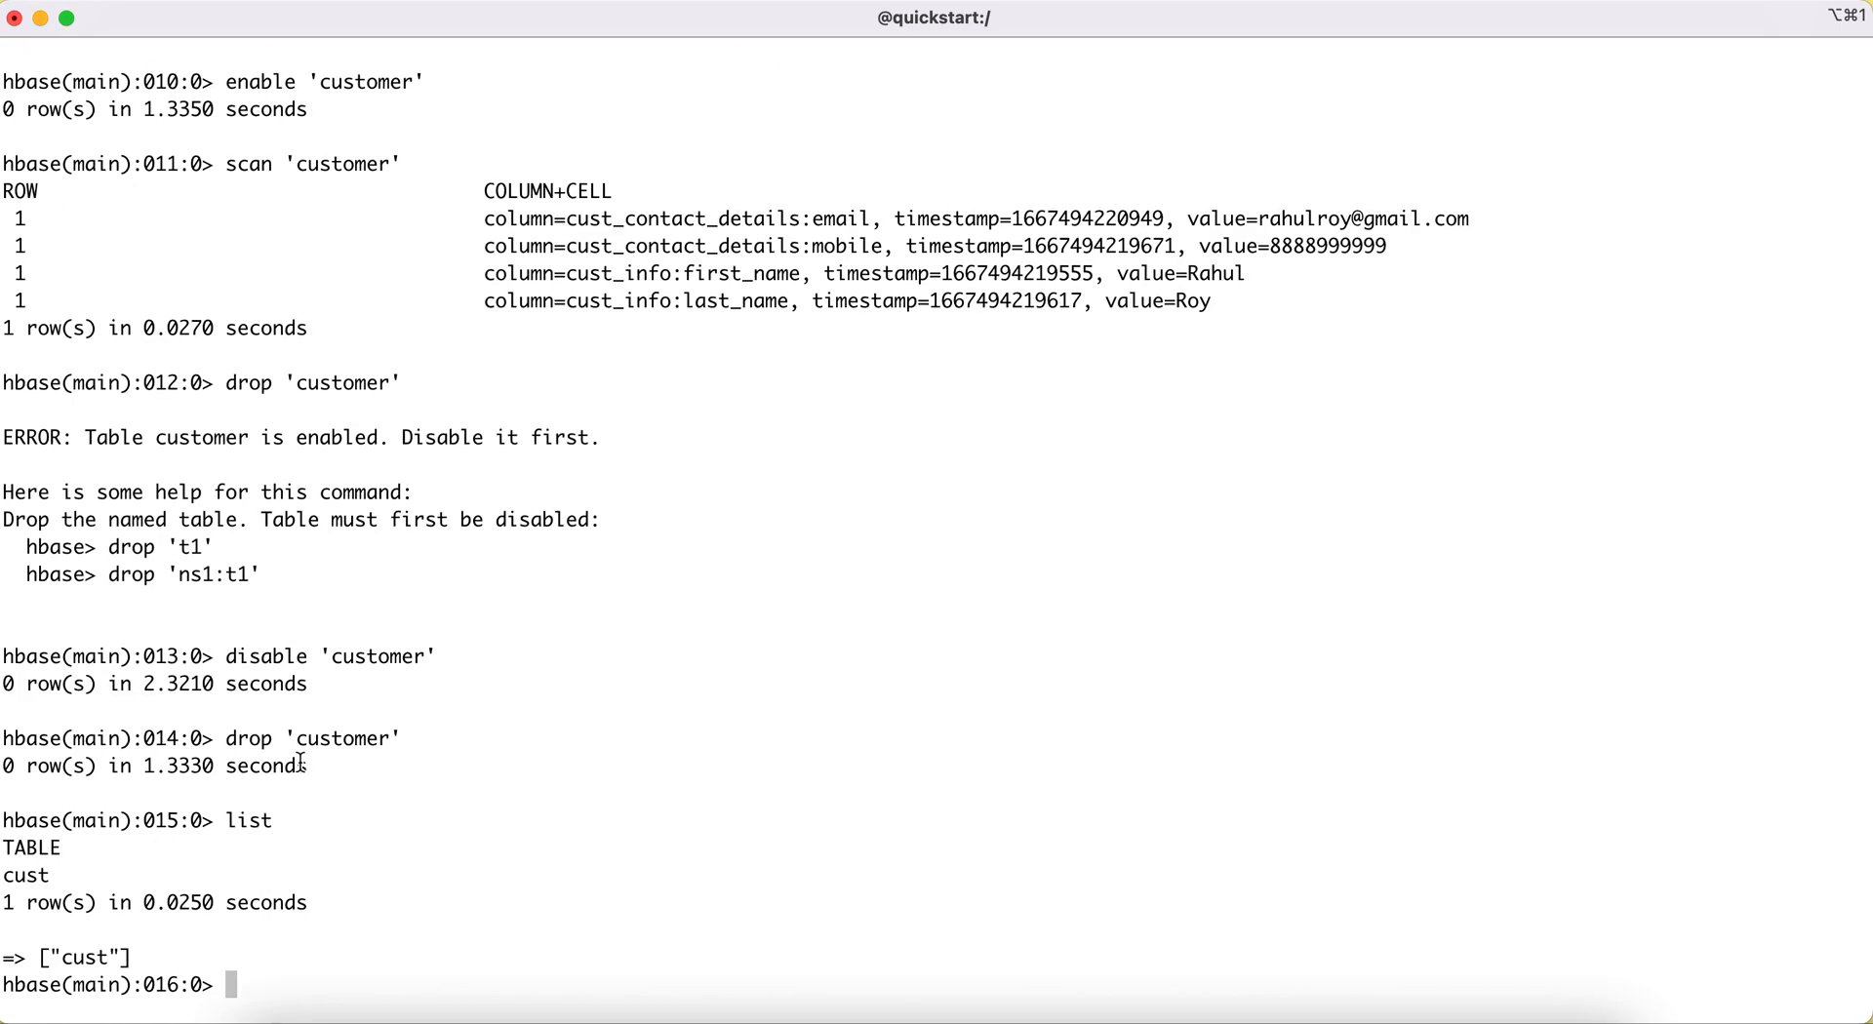
mouse_move(361, 724)
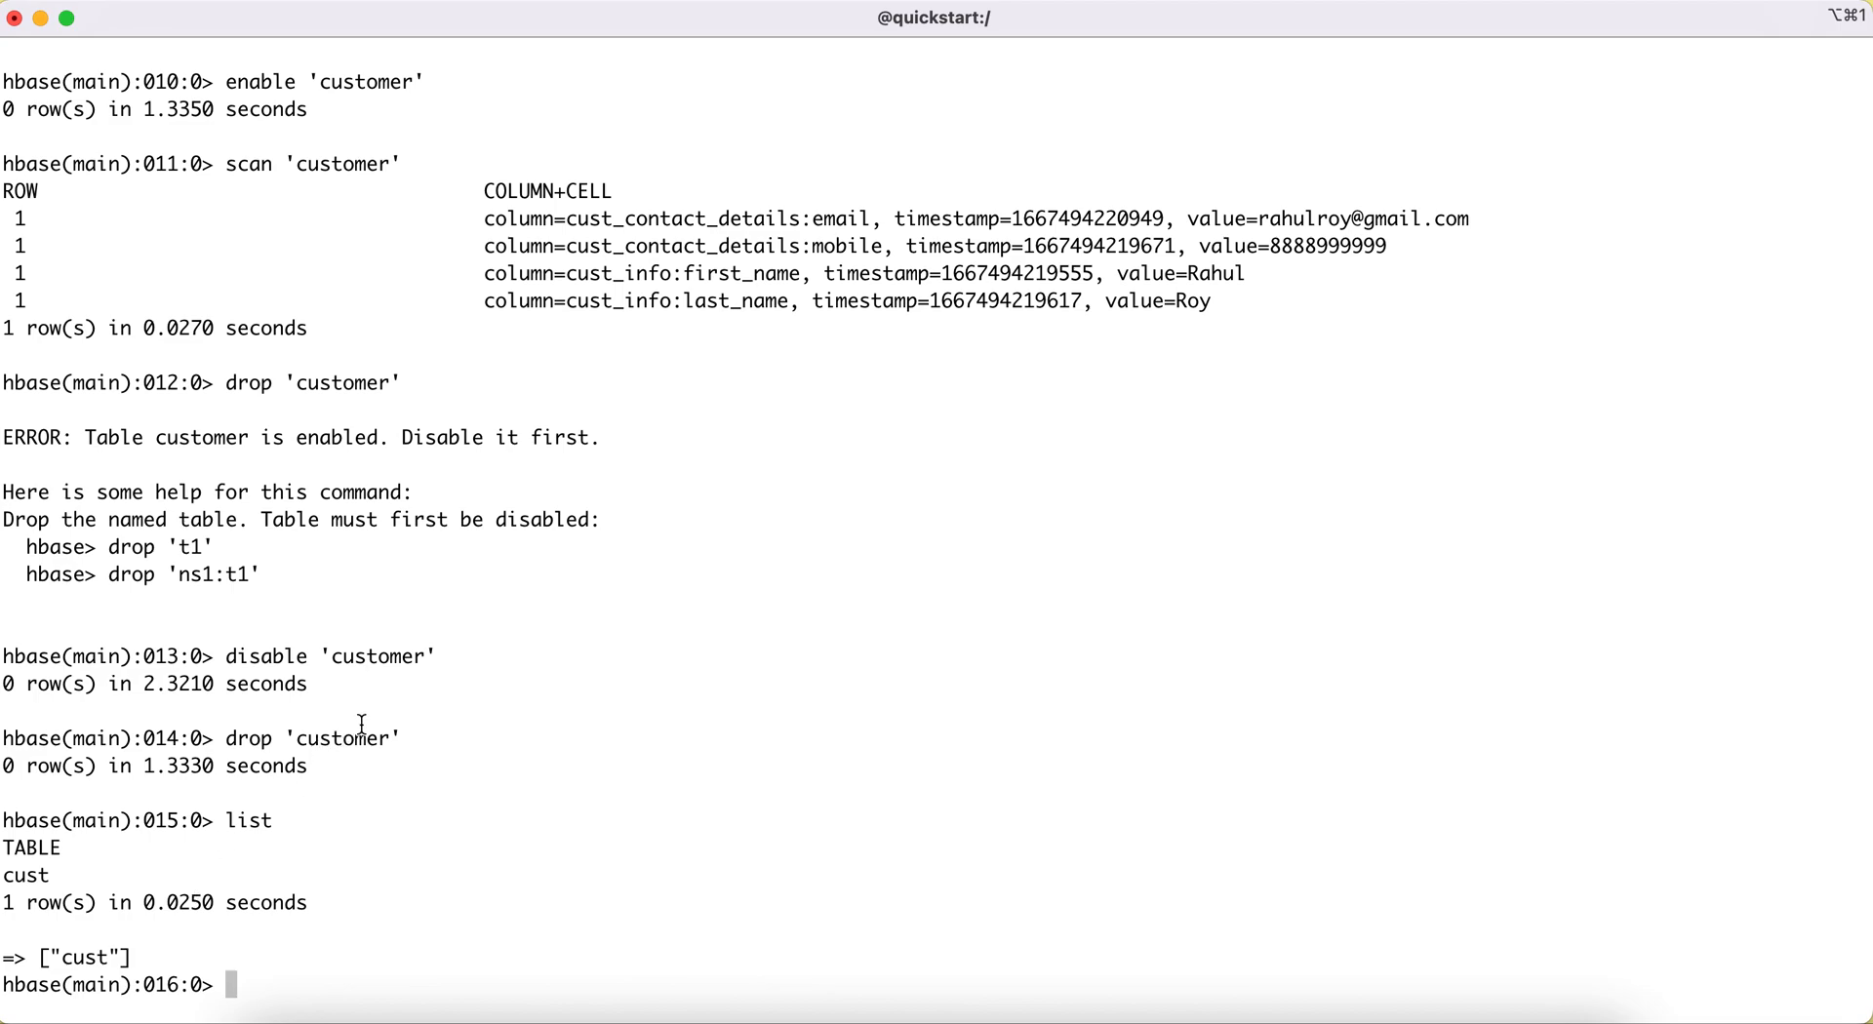
double_click(342, 738)
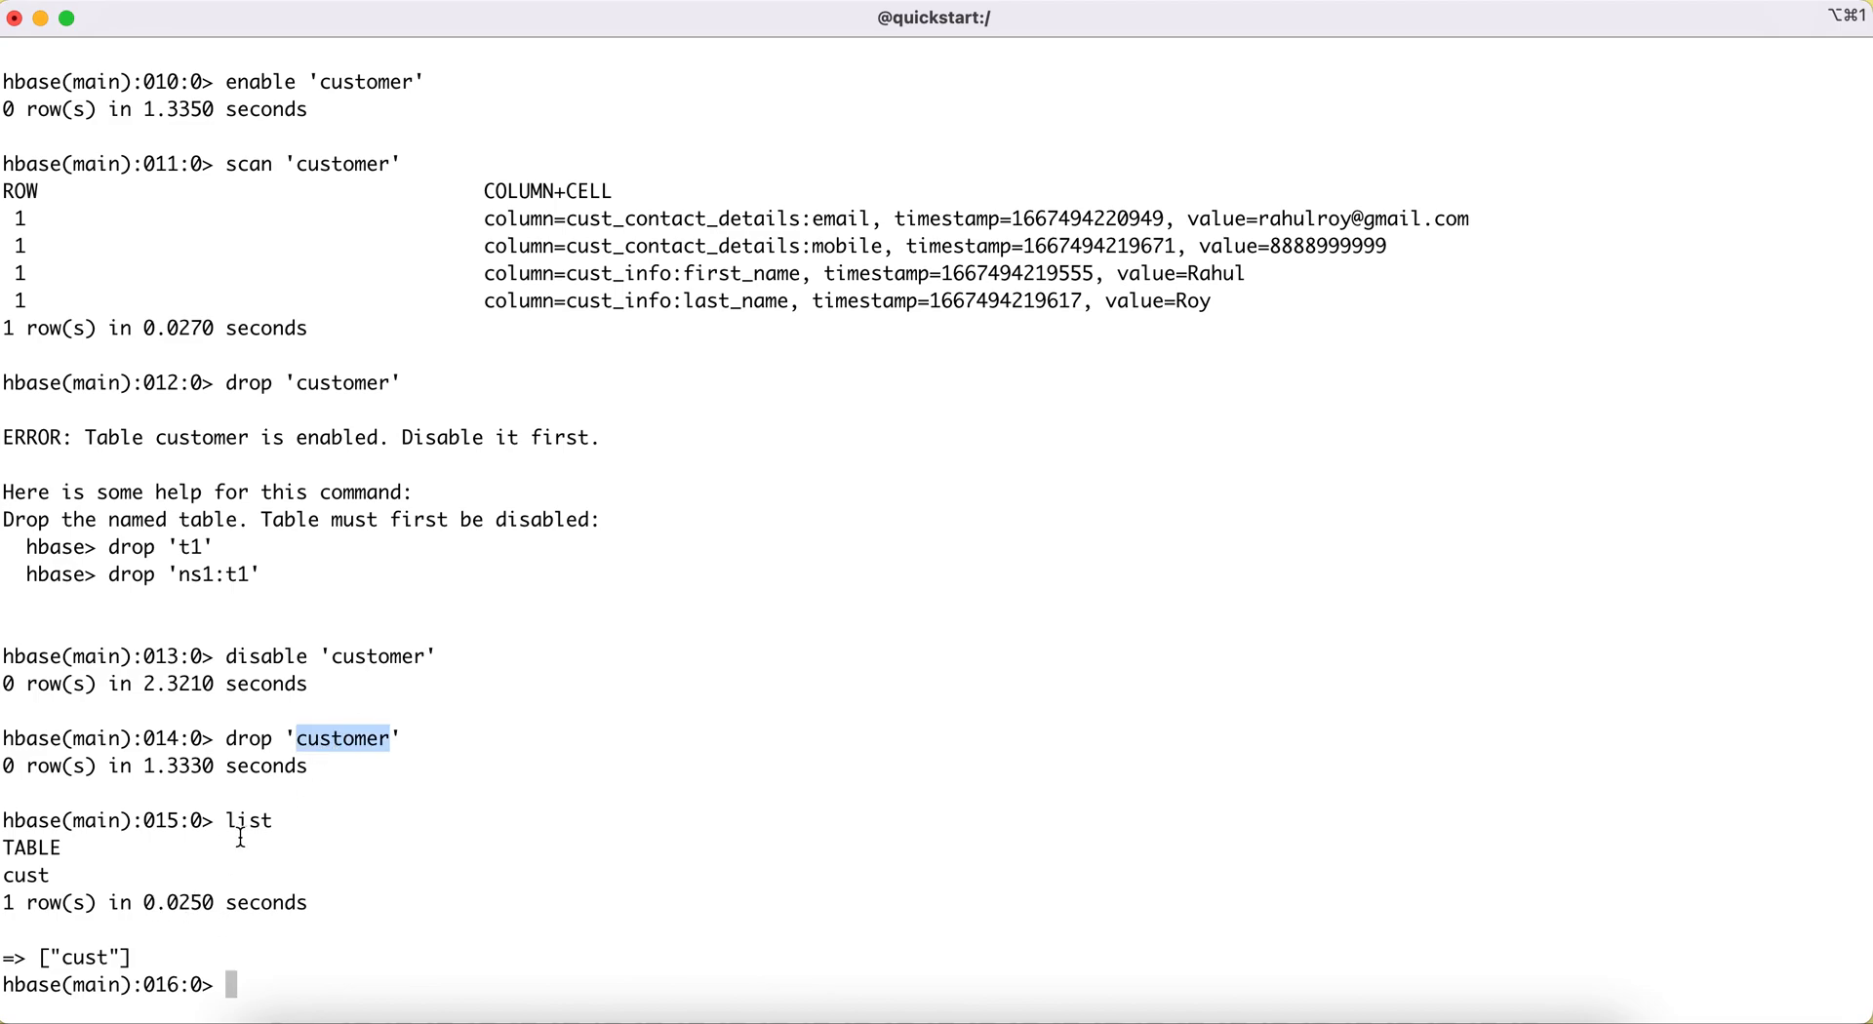
mouse_move(156, 920)
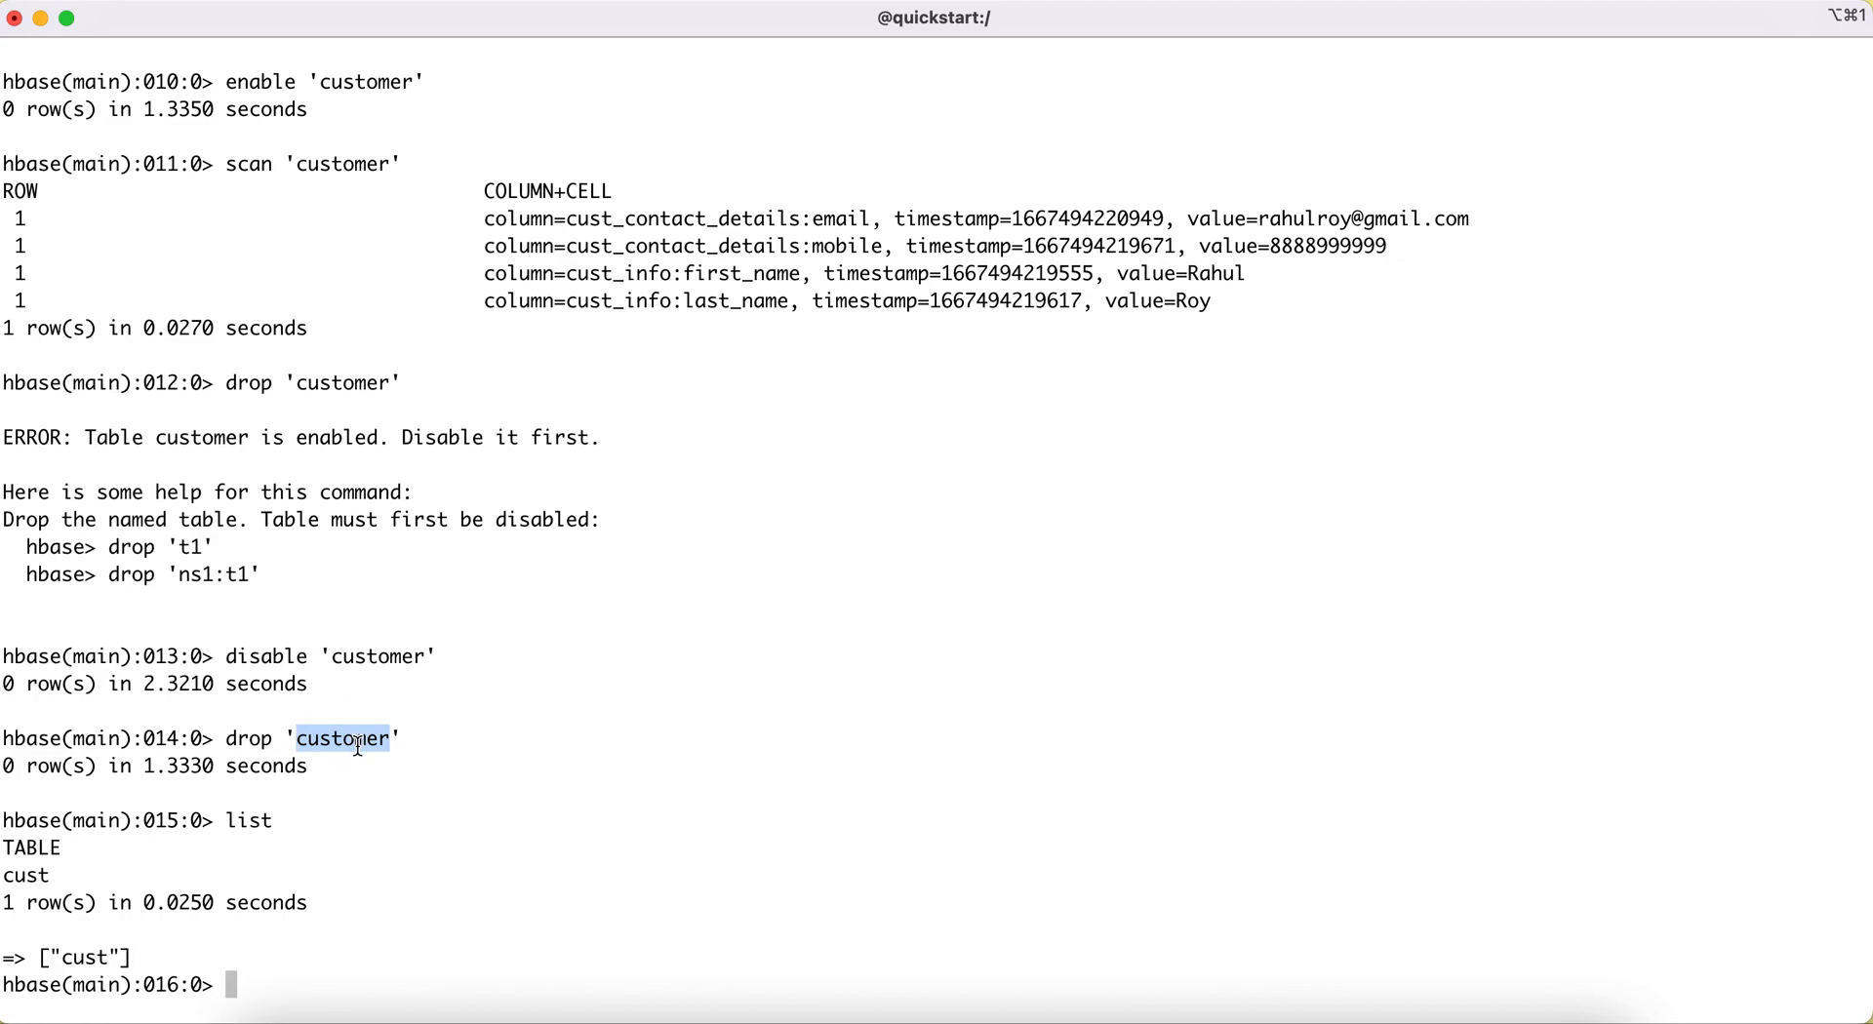
mouse_move(266, 722)
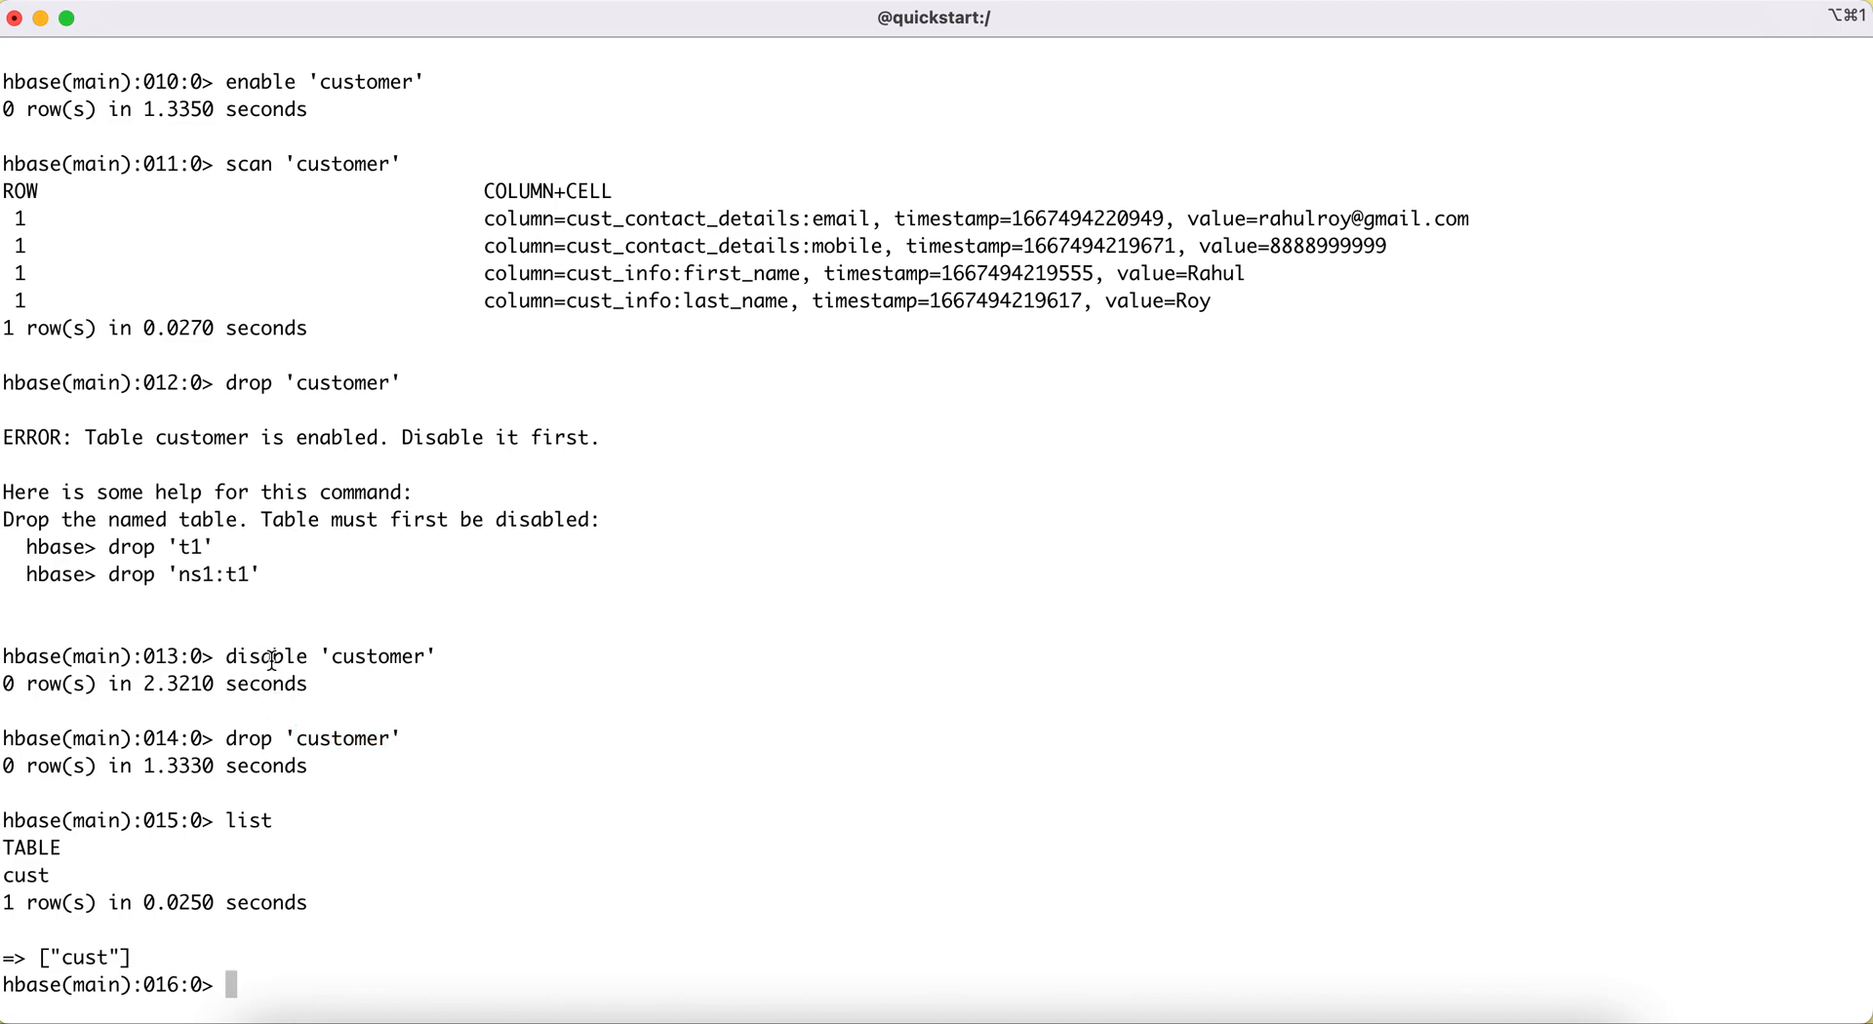
double_click(266, 656)
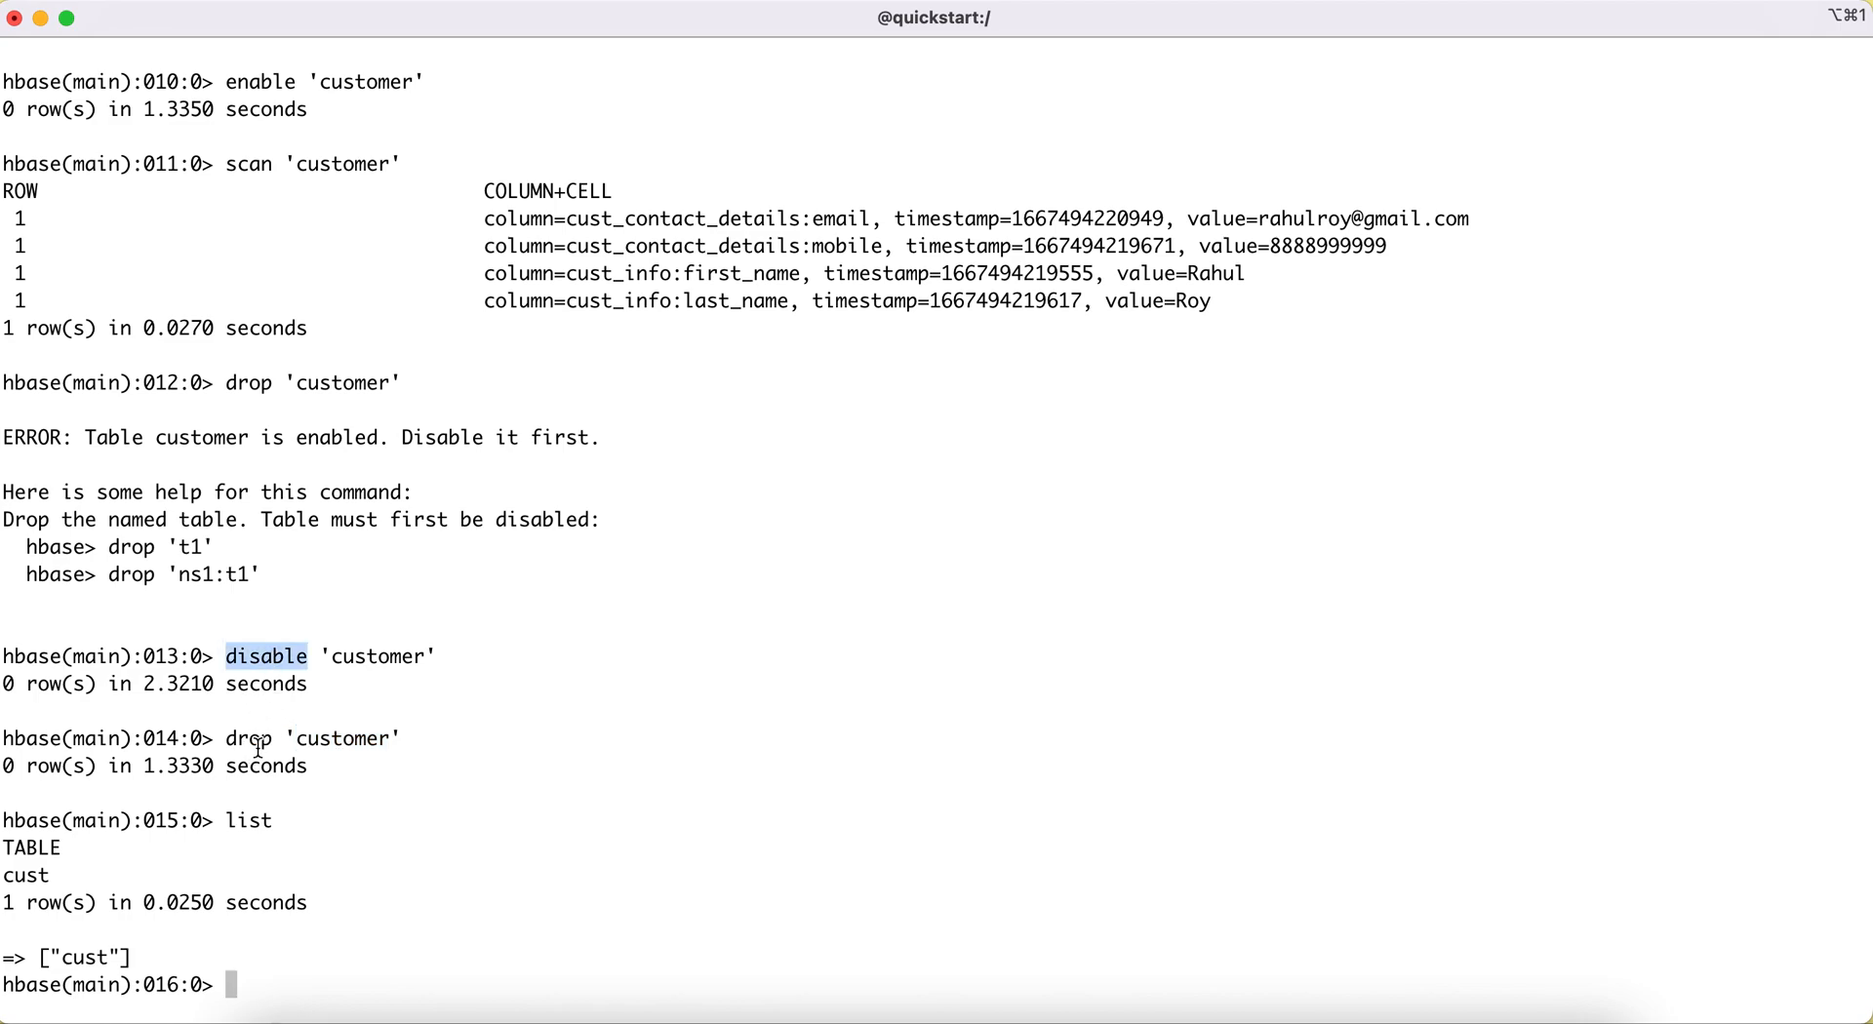
double_click(344, 740)
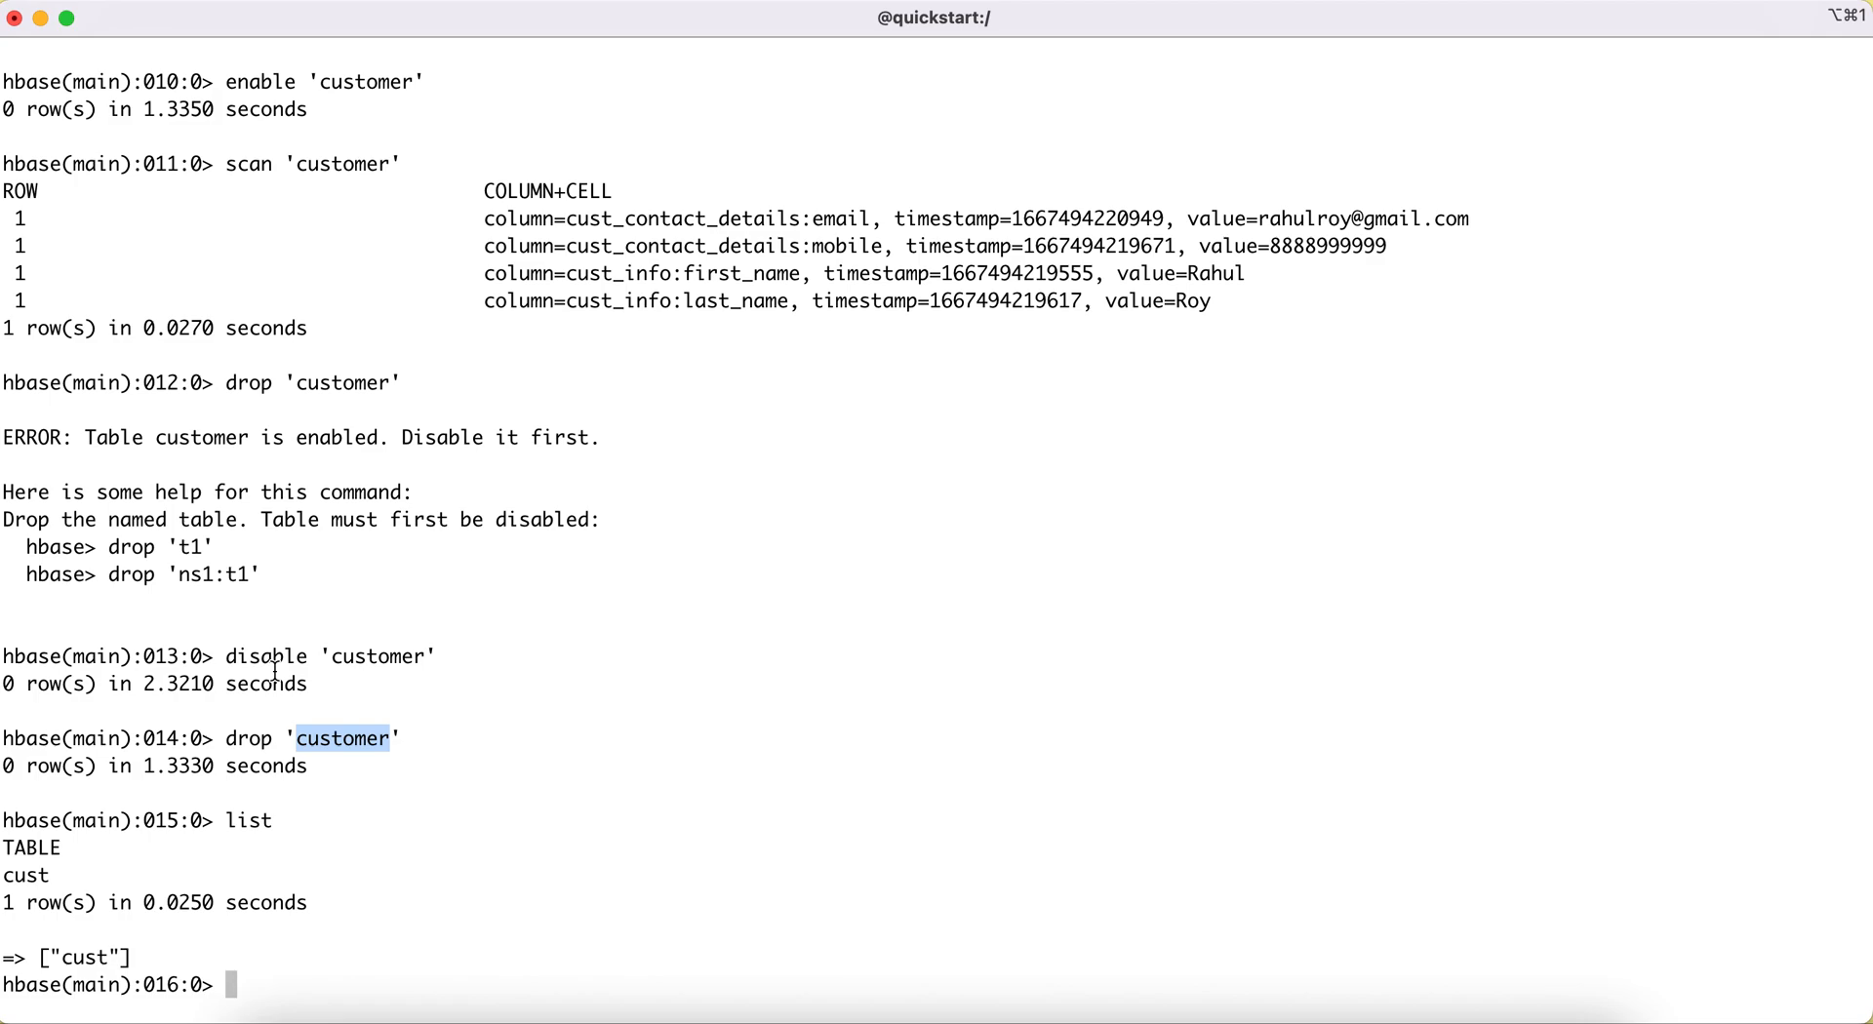
mouse_move(499, 599)
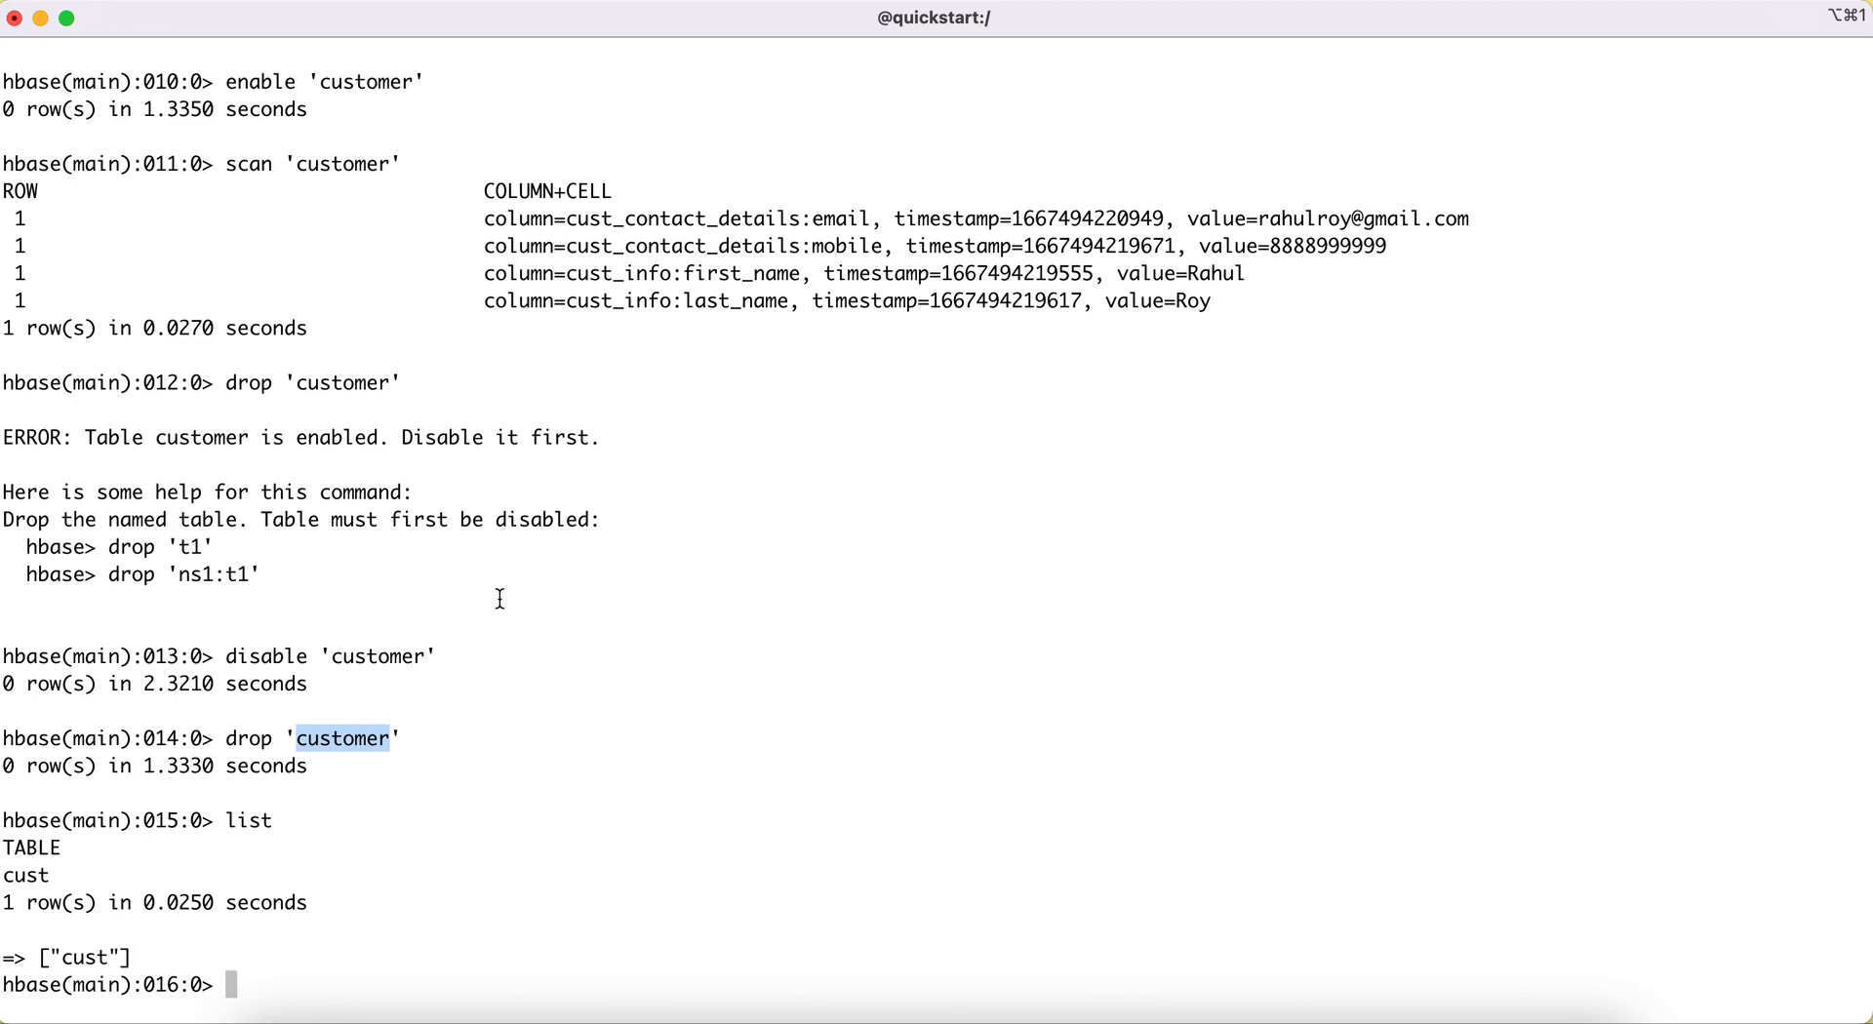